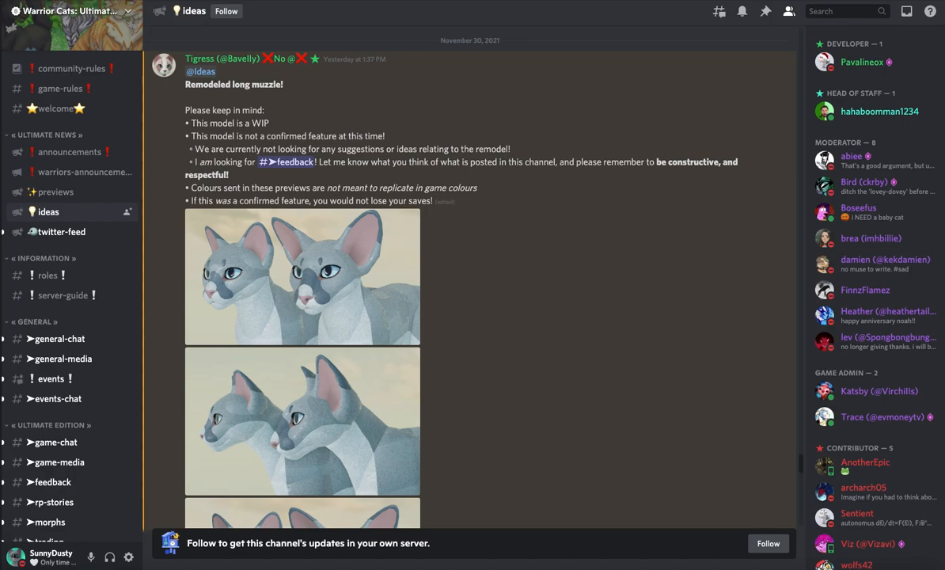
pyautogui.moveTo(481, 136)
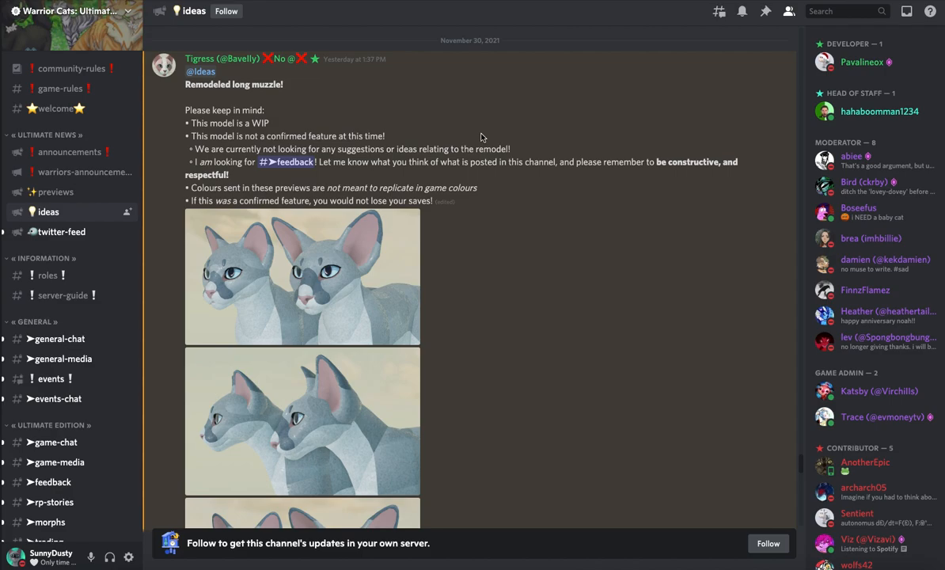
pyautogui.moveTo(269, 171)
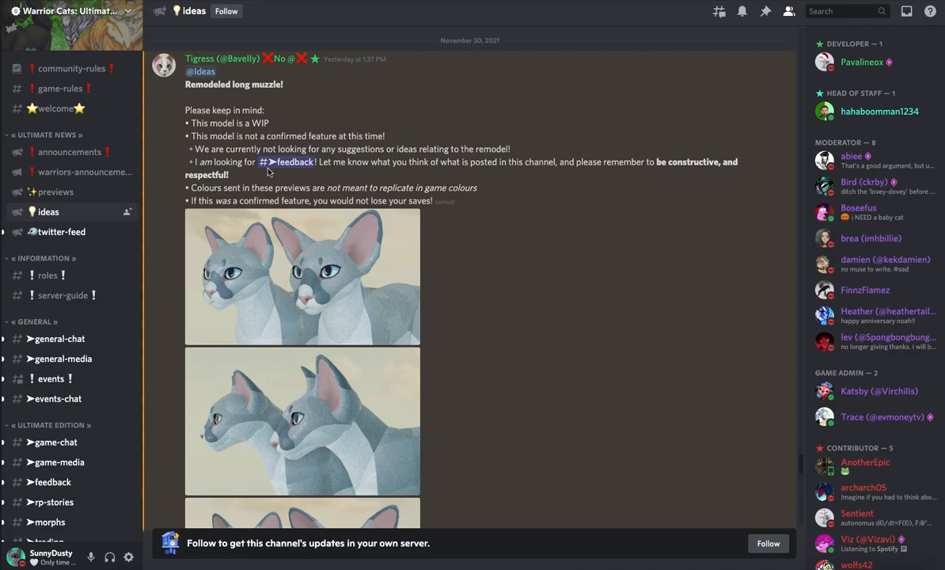
pyautogui.moveTo(321, 91)
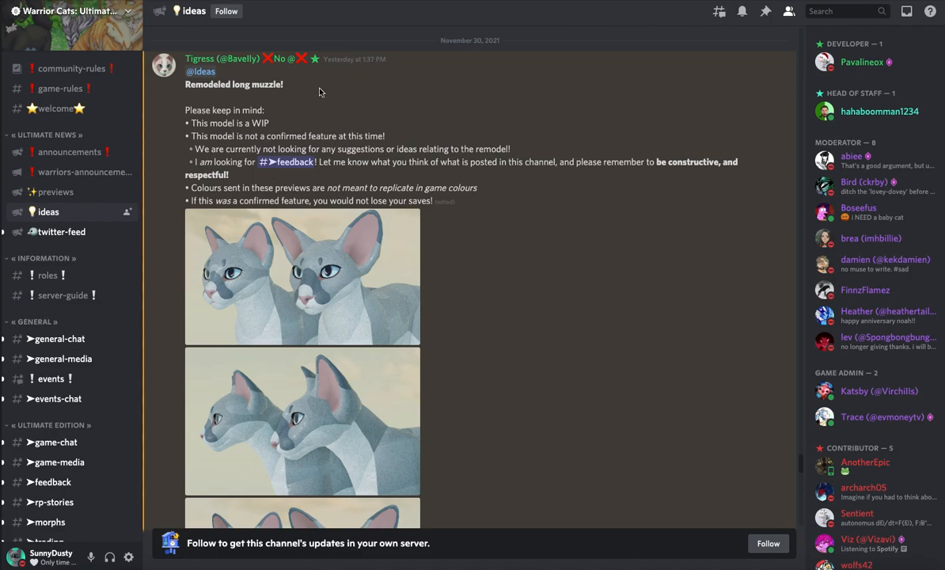
# Scroll back and forth through the remodeled long muzzle preview images in #ideas
pyautogui.scroll(-3)
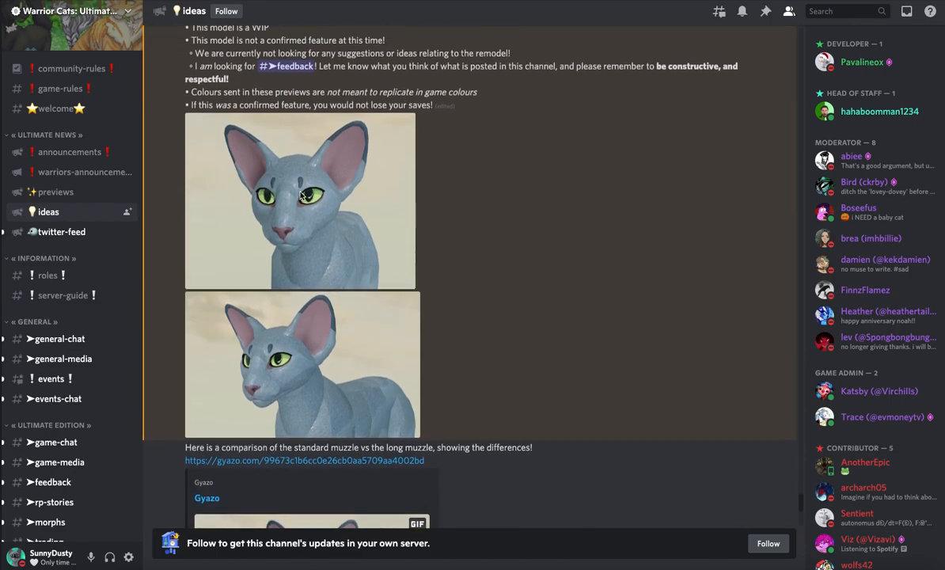
pyautogui.scroll(3)
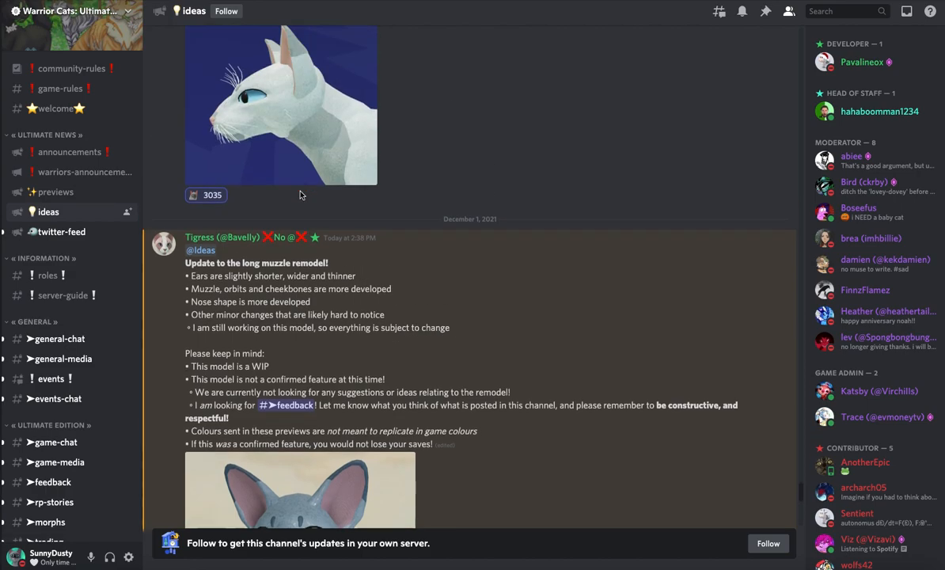
pyautogui.scroll(3)
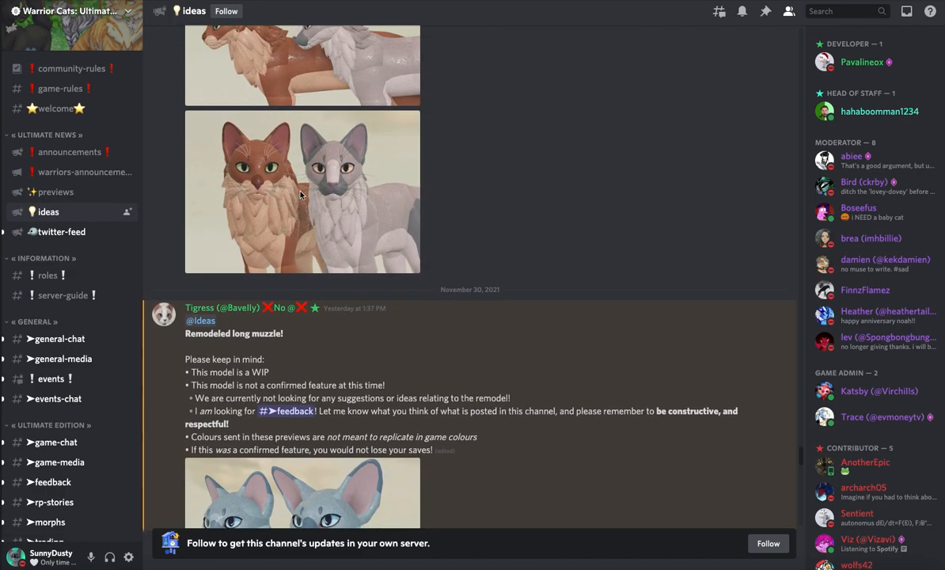
pyautogui.scroll(3)
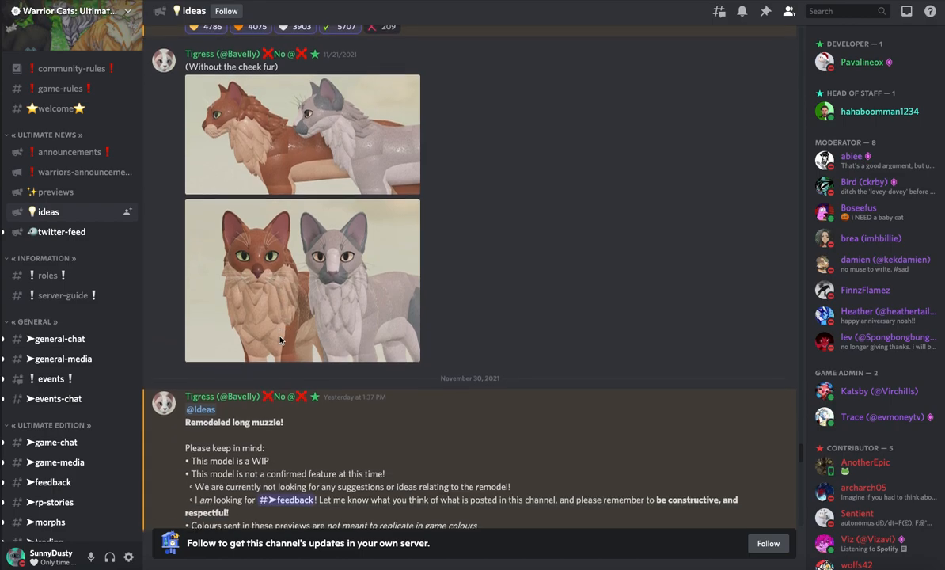
pyautogui.scroll(-3)
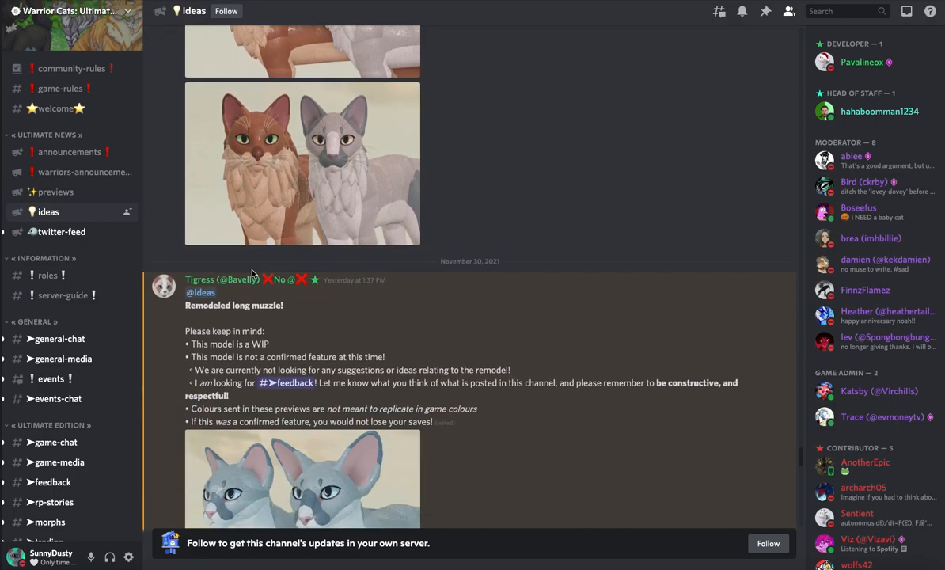
pyautogui.scroll(-3)
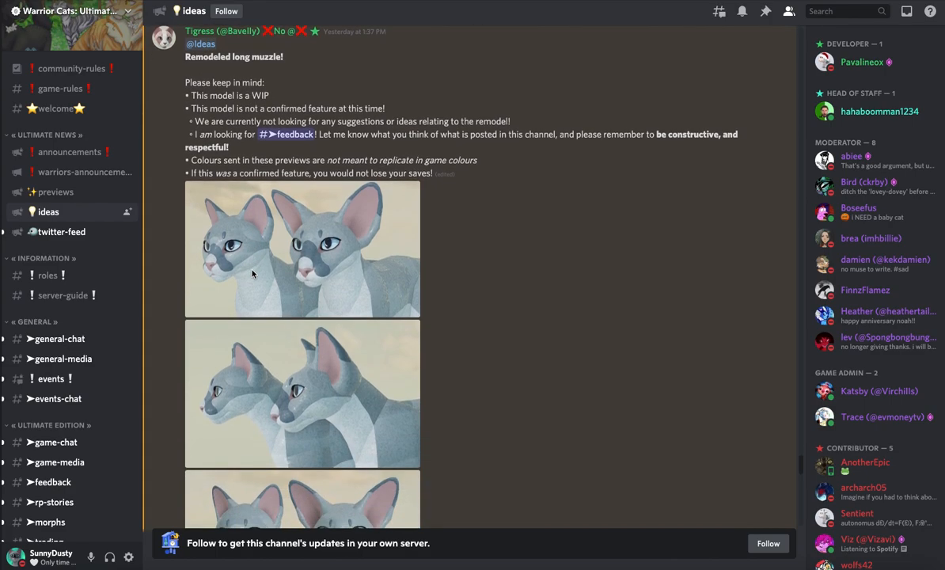
pyautogui.moveTo(230, 225)
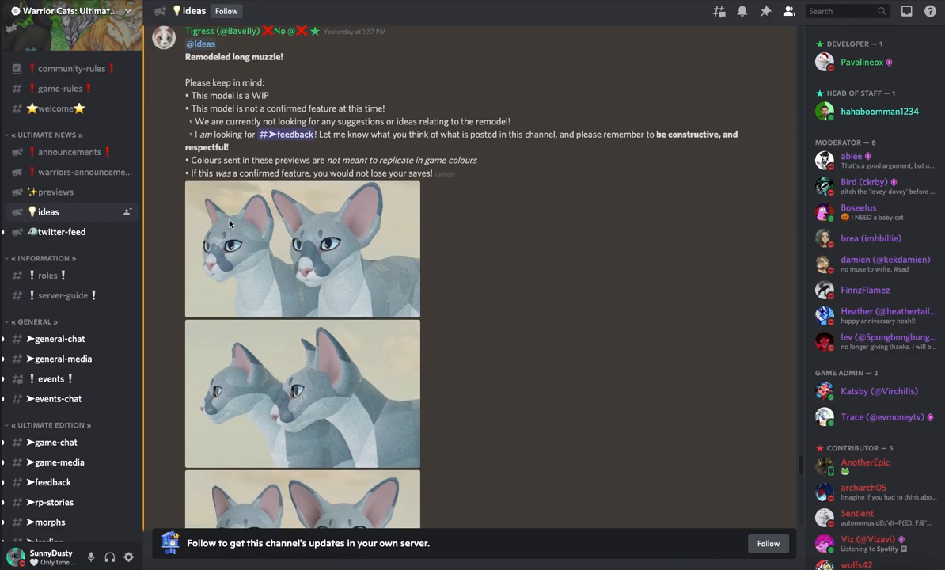
pyautogui.scroll(3)
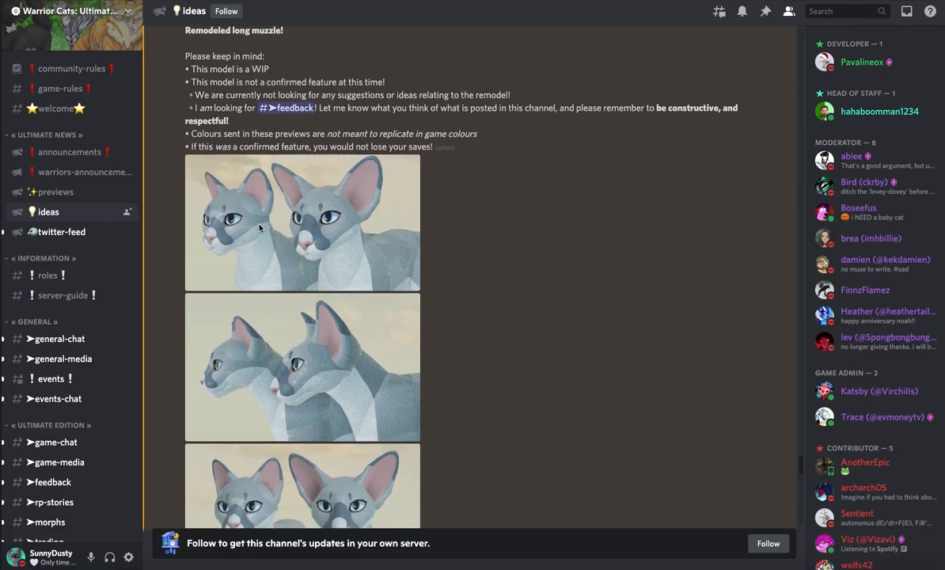
pyautogui.scroll(3)
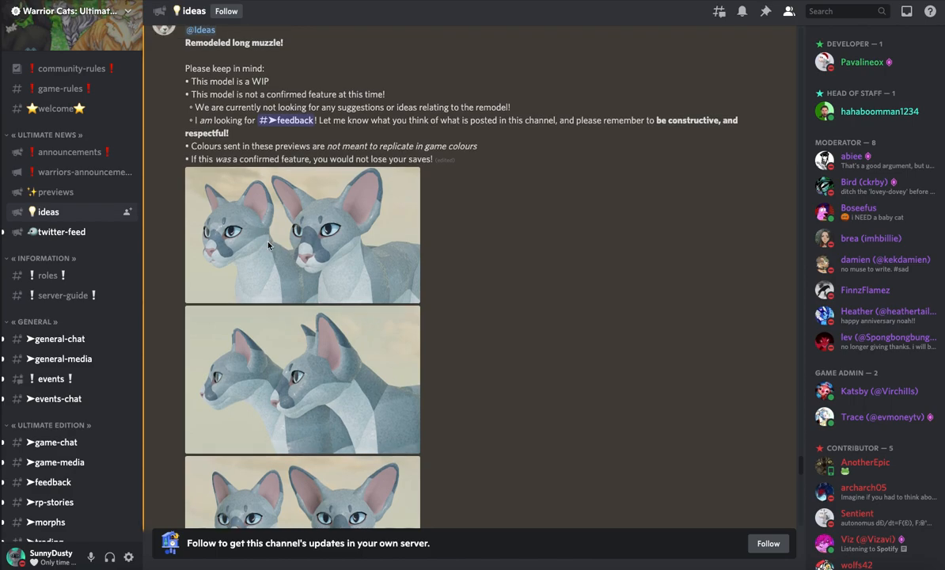
pyautogui.moveTo(255, 244)
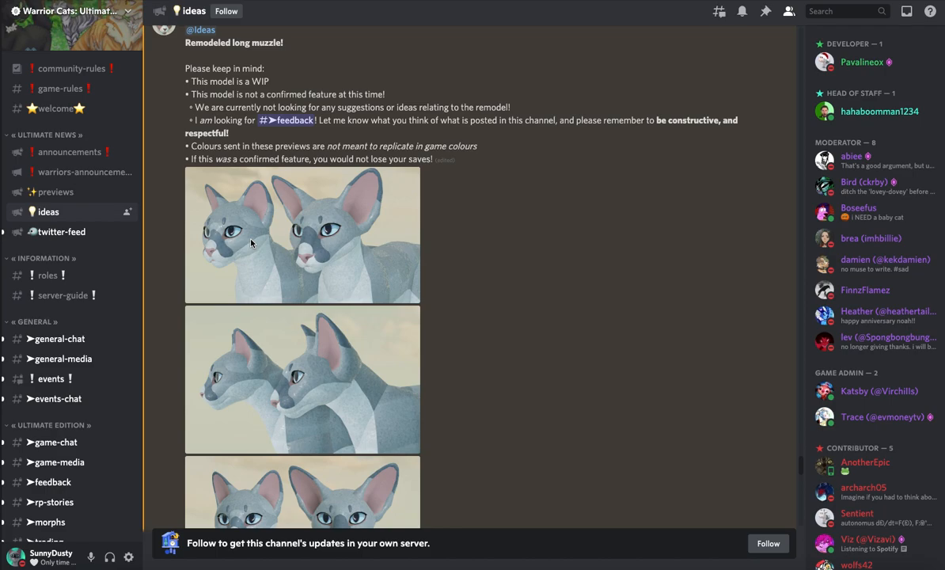
# View the first remodeled long muzzle preview enlarged twice, returning to the channel each time
pyautogui.click(304, 234)
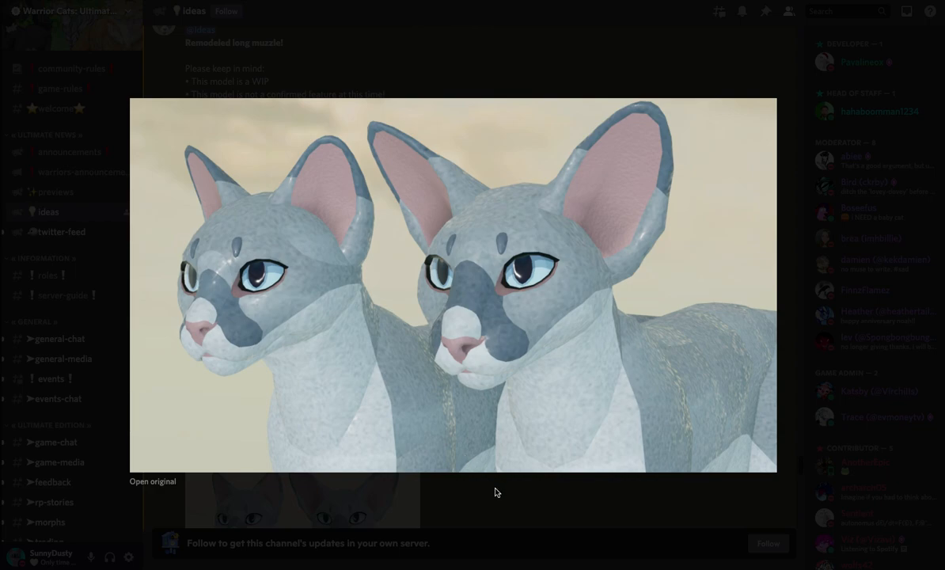
pyautogui.click(495, 491)
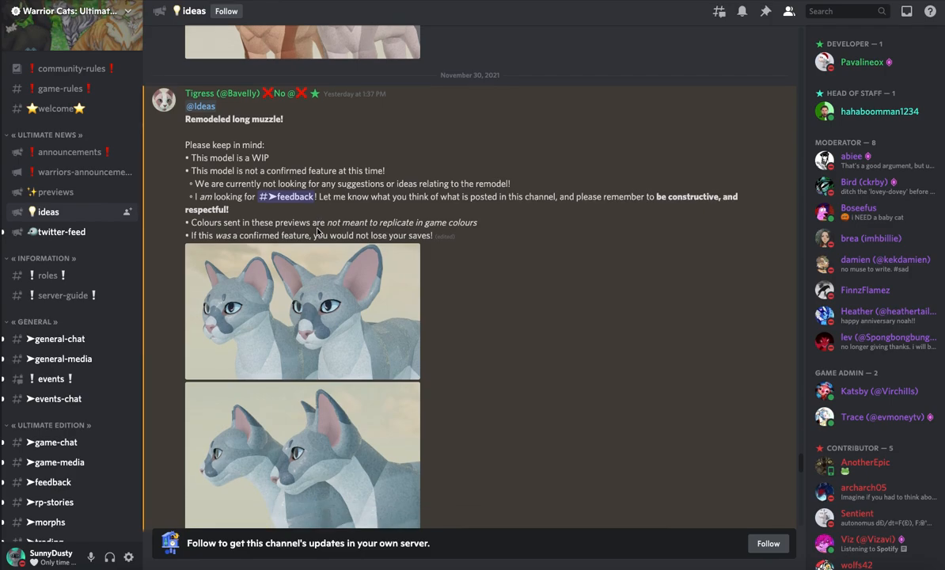
pyautogui.click(302, 310)
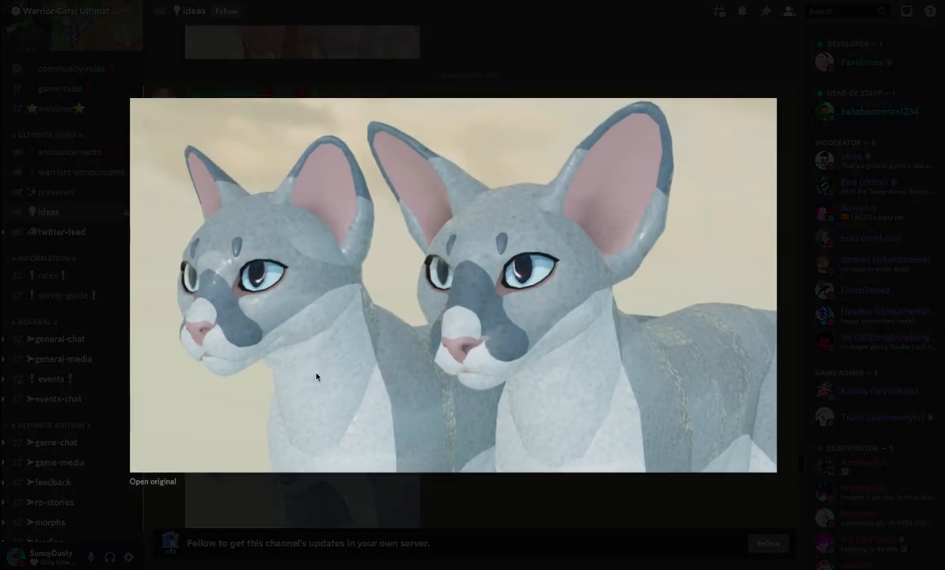
pyautogui.moveTo(606, 174)
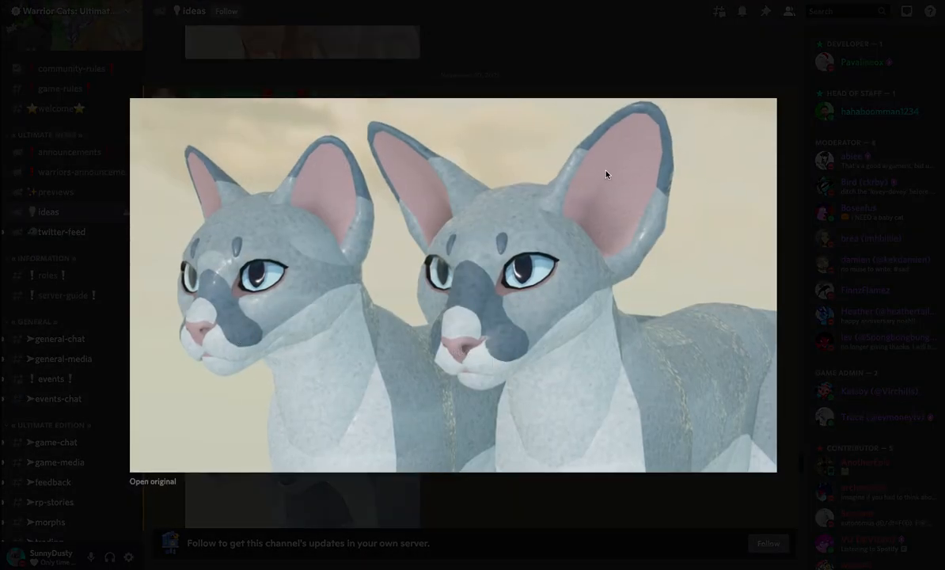
pyautogui.moveTo(573, 500)
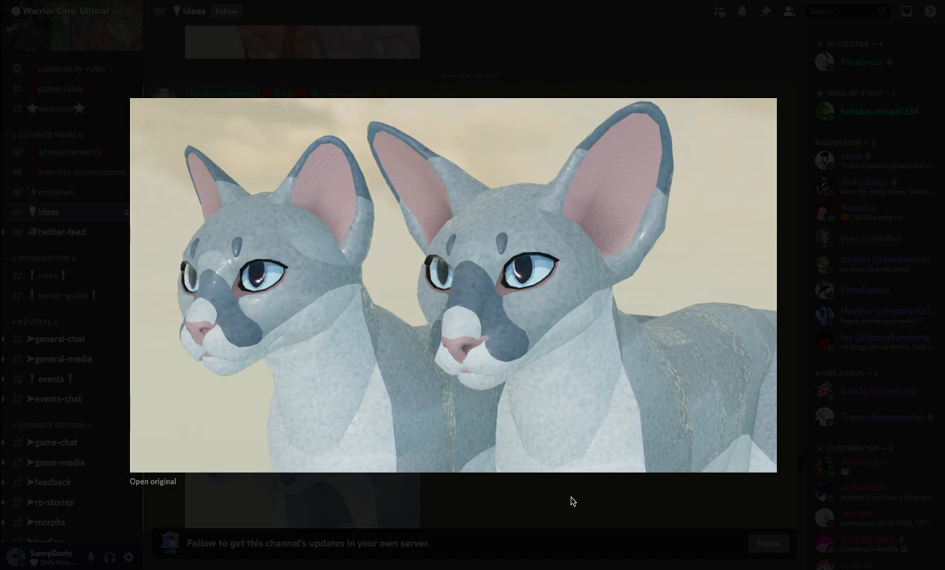
pyautogui.moveTo(532, 503)
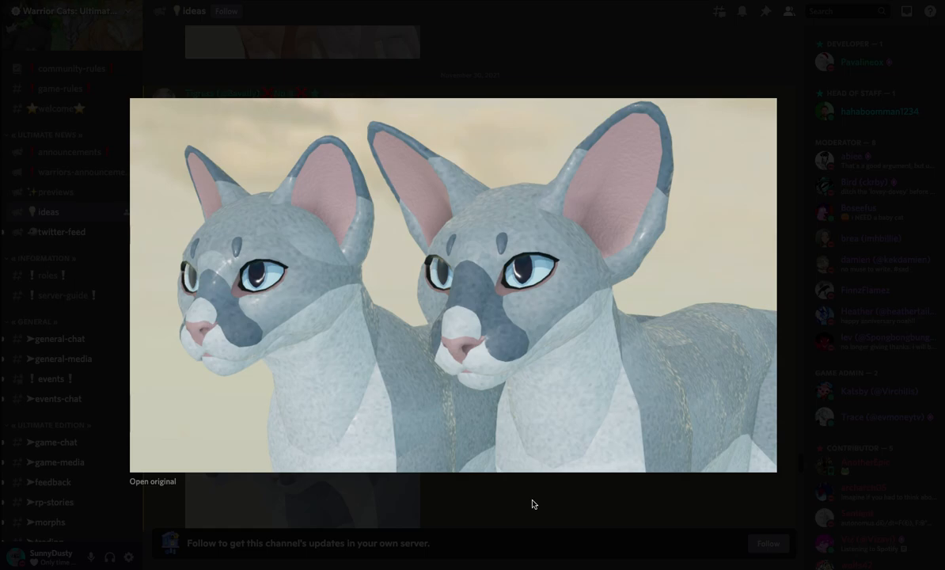
pyautogui.click(533, 503)
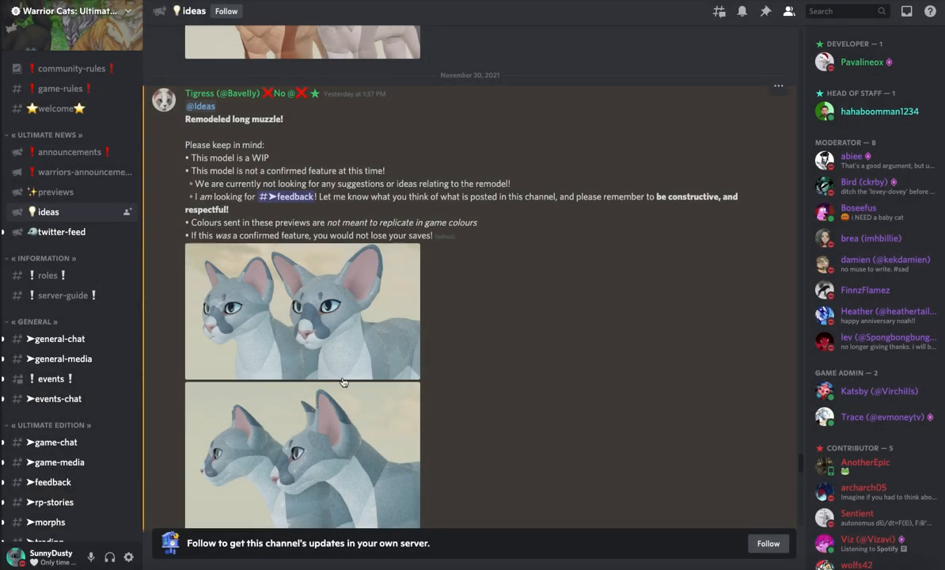
# Scroll down to the 'Current long muzzle for comparison' post and view its white cat images
pyautogui.scroll(-3)
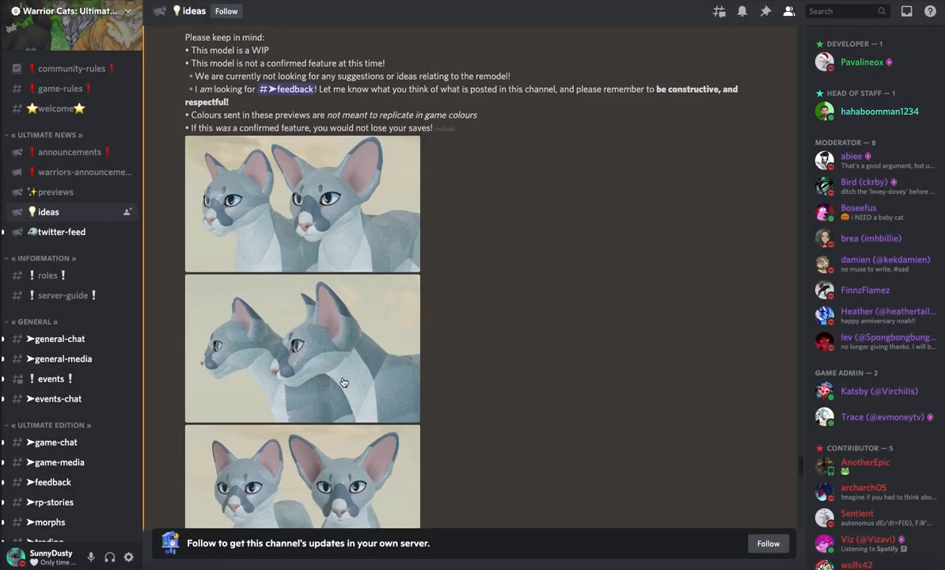
pyautogui.moveTo(313, 333)
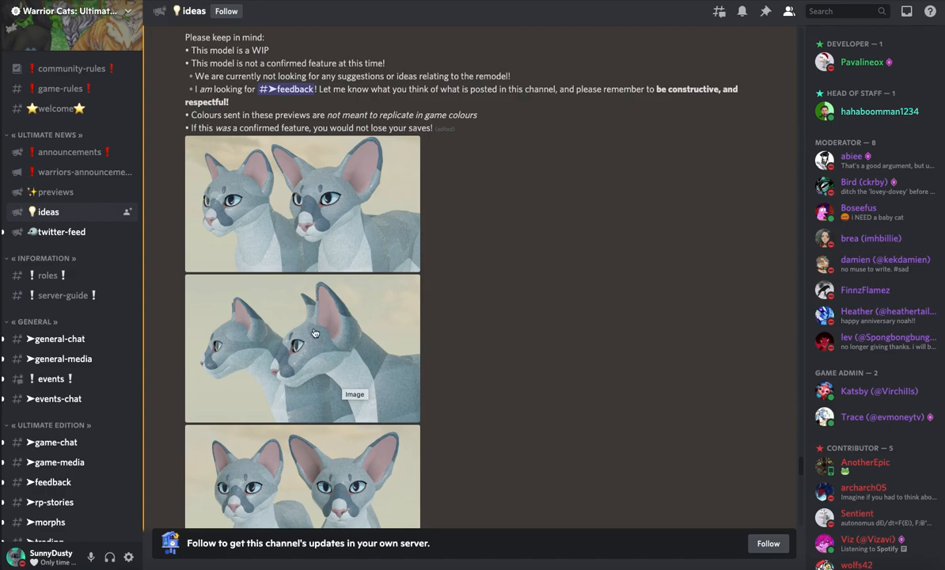
pyautogui.click(302, 348)
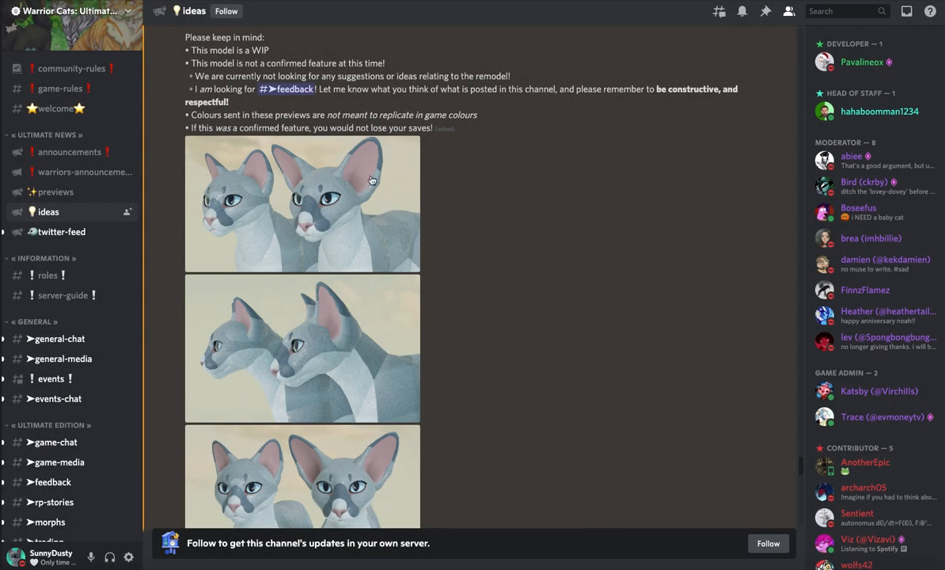
pyautogui.scroll(-3)
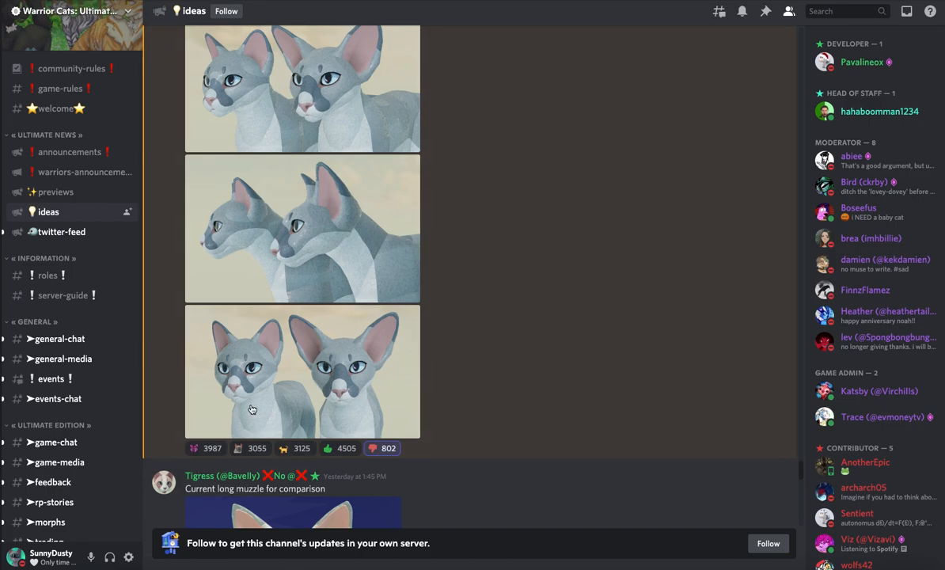
pyautogui.click(303, 372)
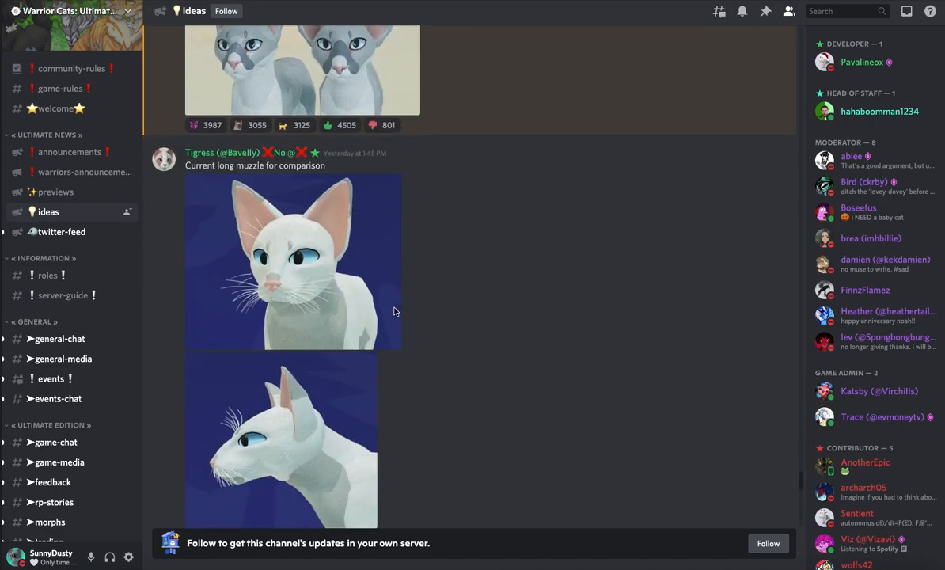
pyautogui.moveTo(345, 296)
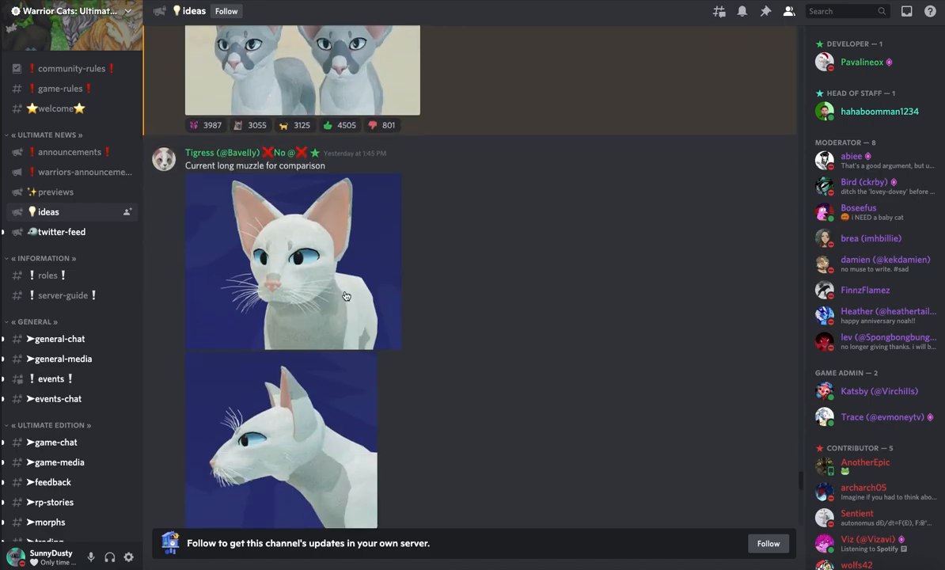
# Scroll past the comparison images to the December 1 'Update to the long muzzle remodel!' post
pyautogui.scroll(3)
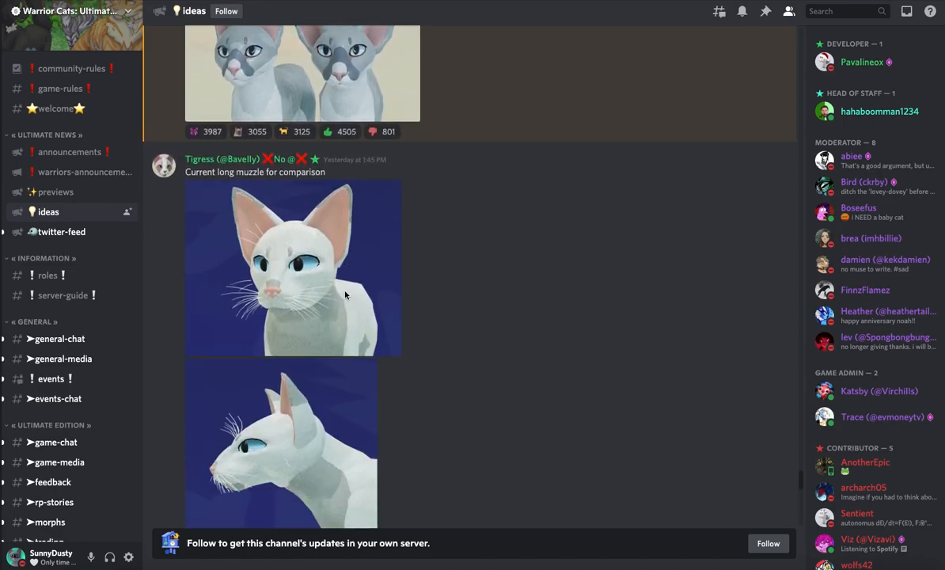
pyautogui.scroll(3)
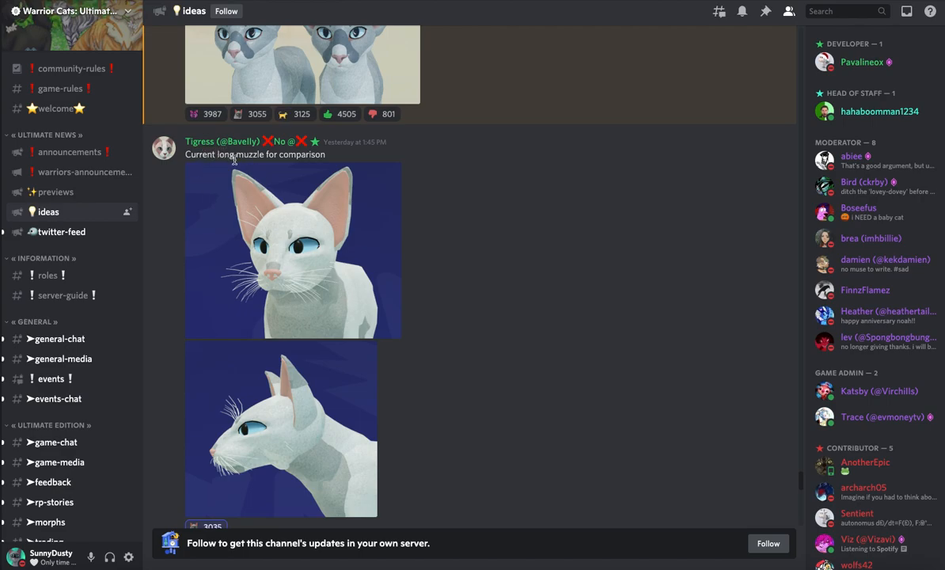
pyautogui.scroll(-3)
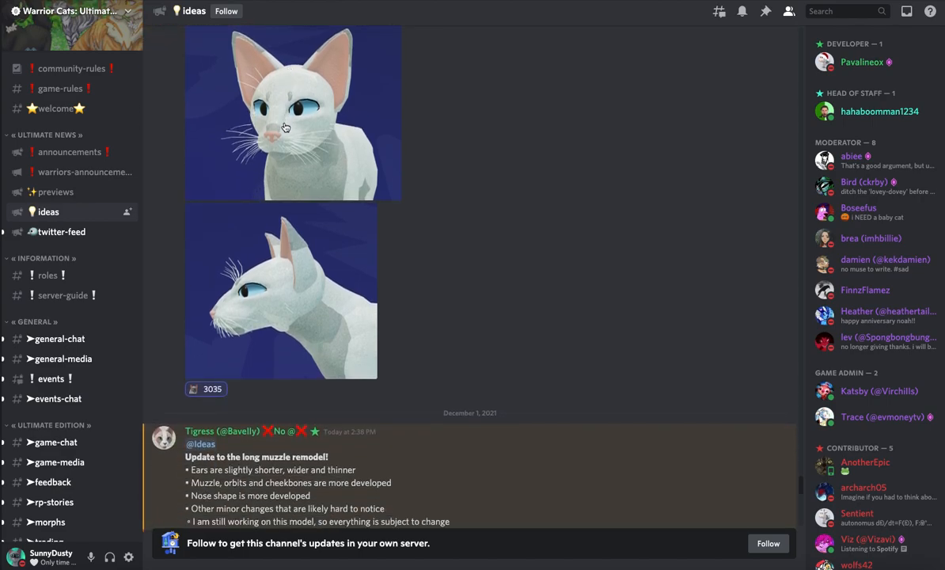
pyautogui.click(293, 114)
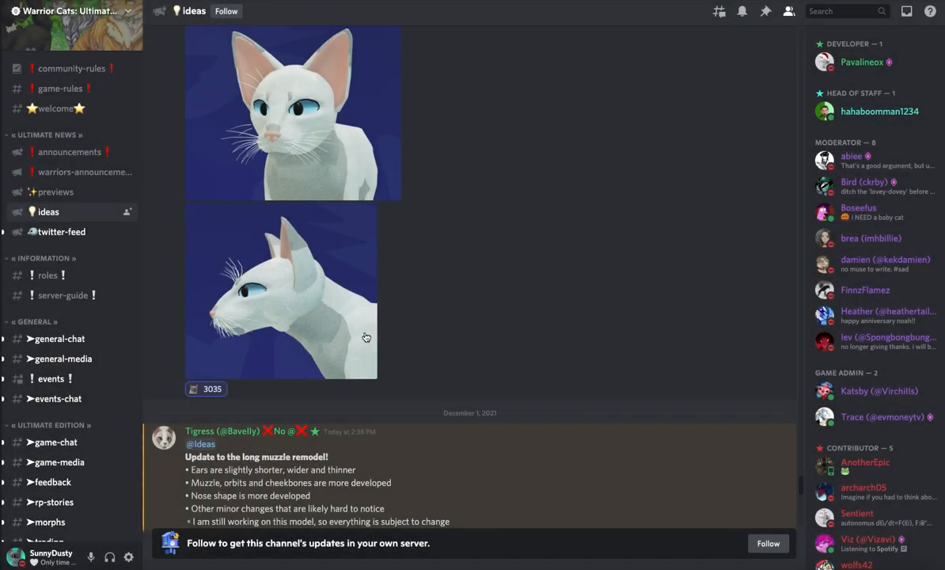
# Scroll down through the update announcement text to its preview images
pyautogui.scroll(-3)
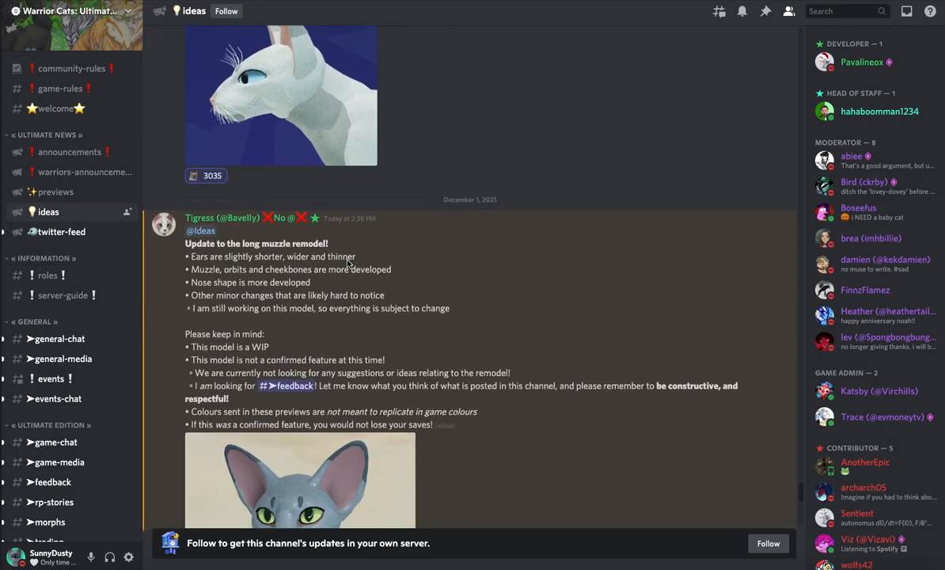
pyautogui.scroll(-3)
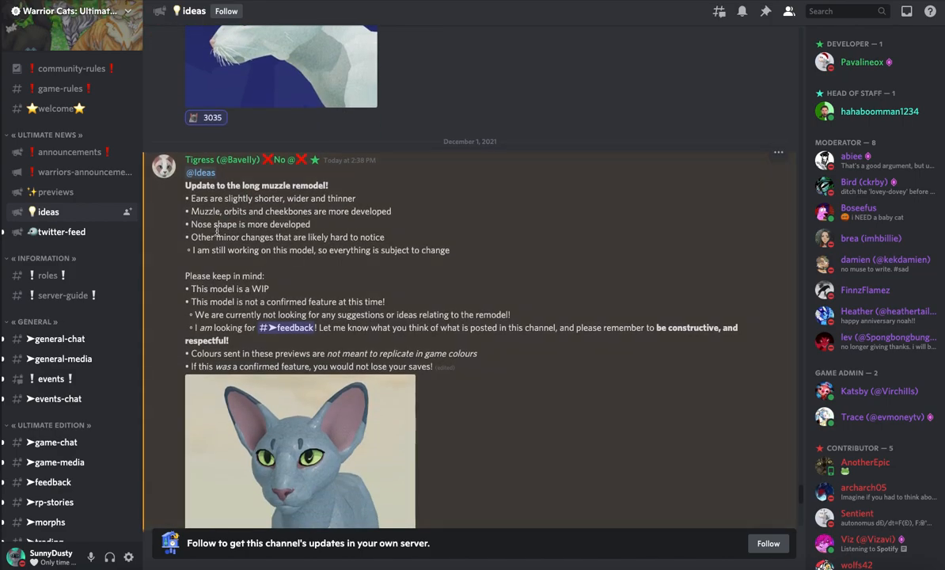
pyautogui.scroll(3)
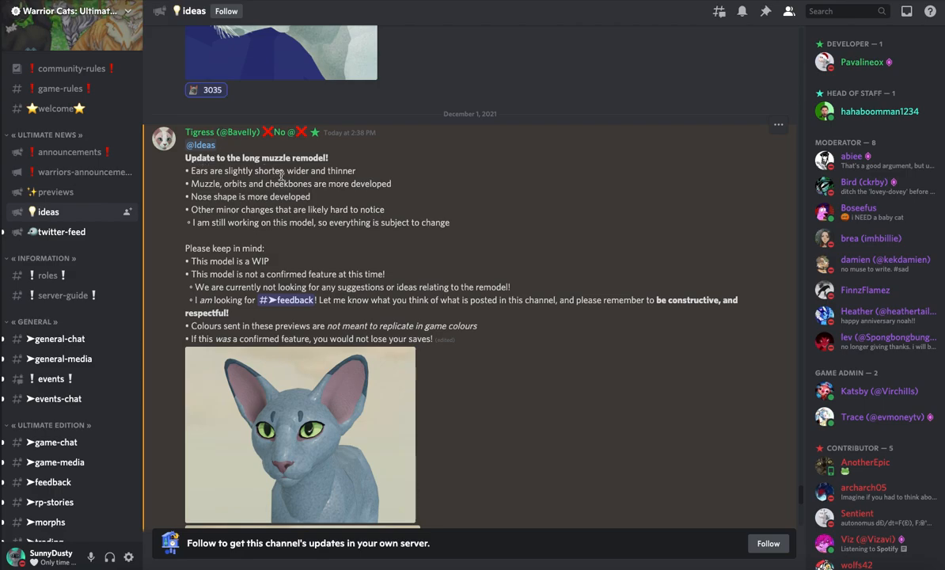
pyautogui.scroll(-3)
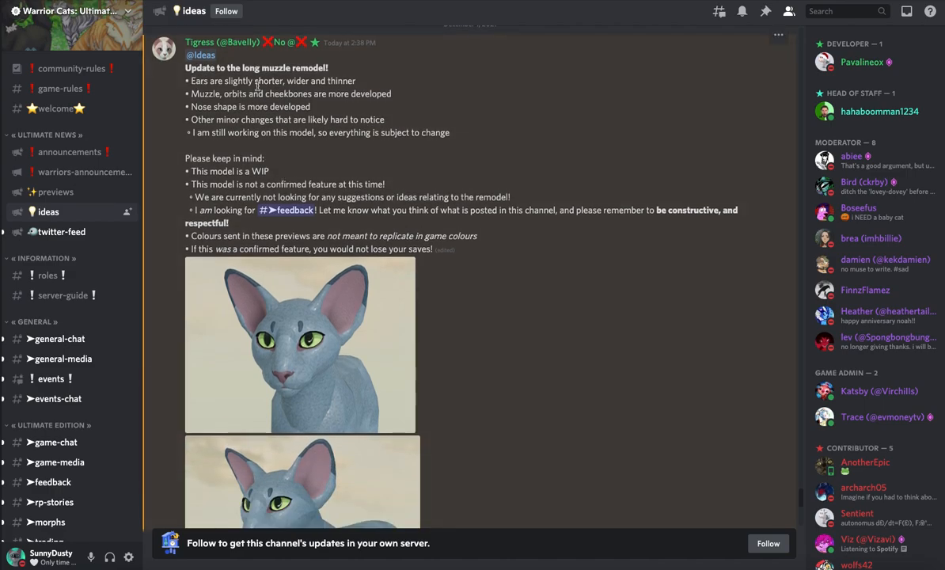
pyautogui.moveTo(310, 126)
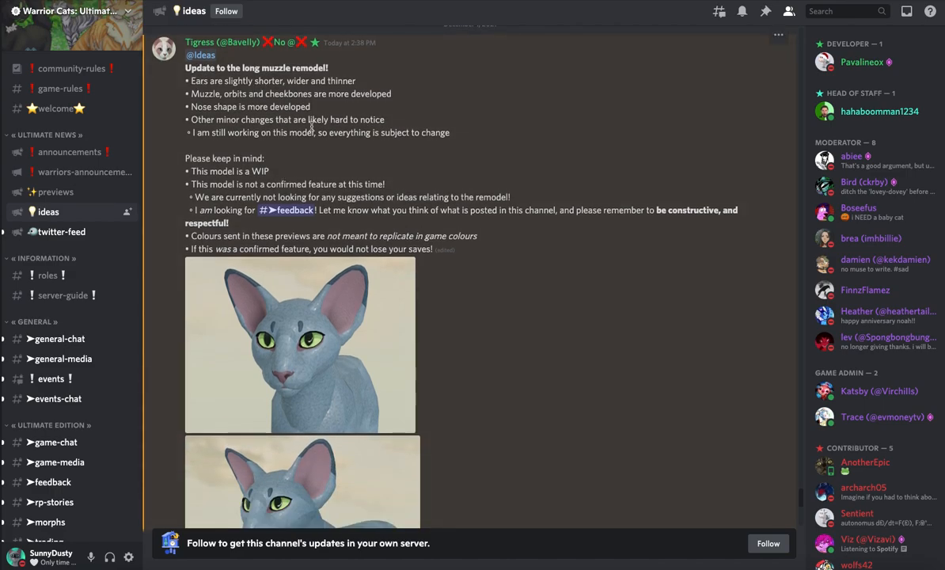
pyautogui.moveTo(287, 106)
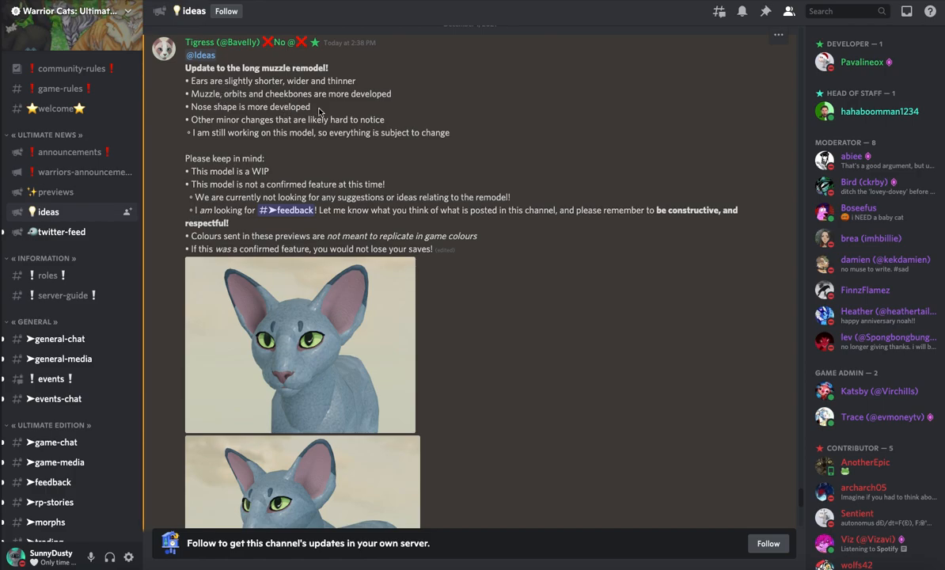
pyautogui.scroll(-3)
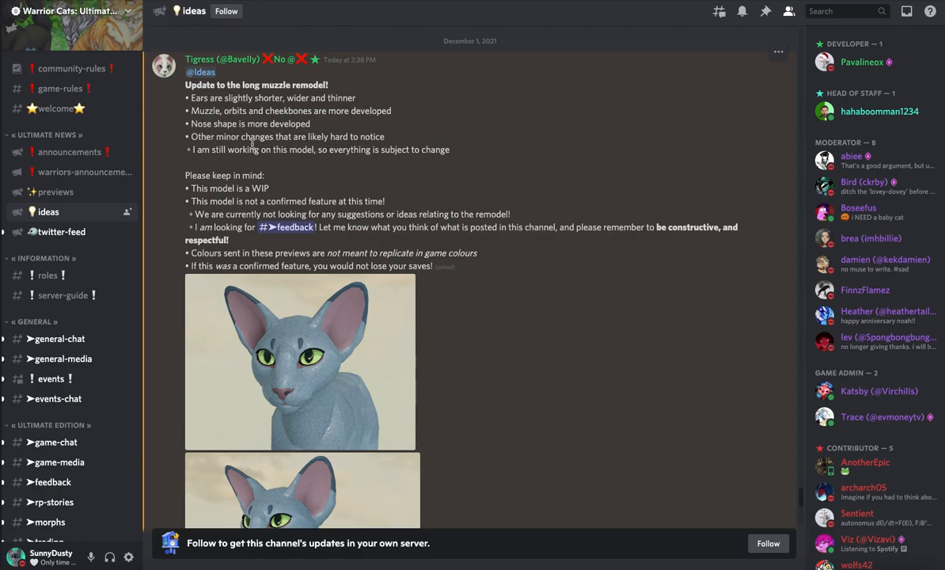
pyautogui.moveTo(218, 157)
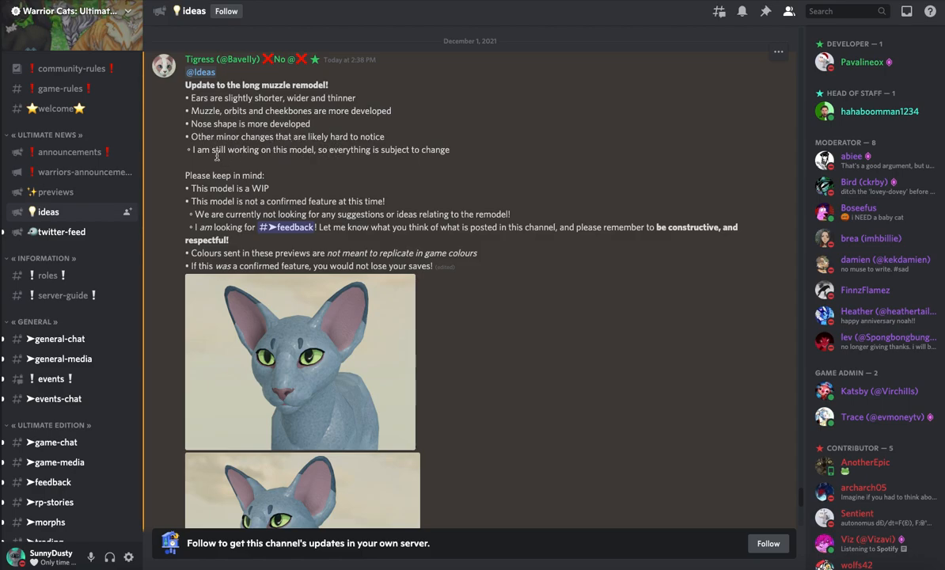
pyautogui.moveTo(300, 168)
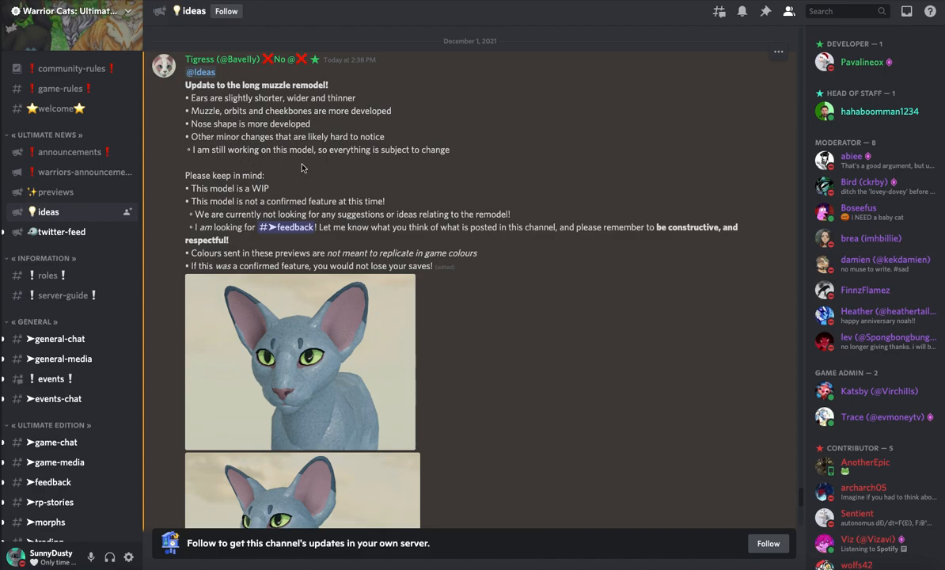
pyautogui.scroll(-3)
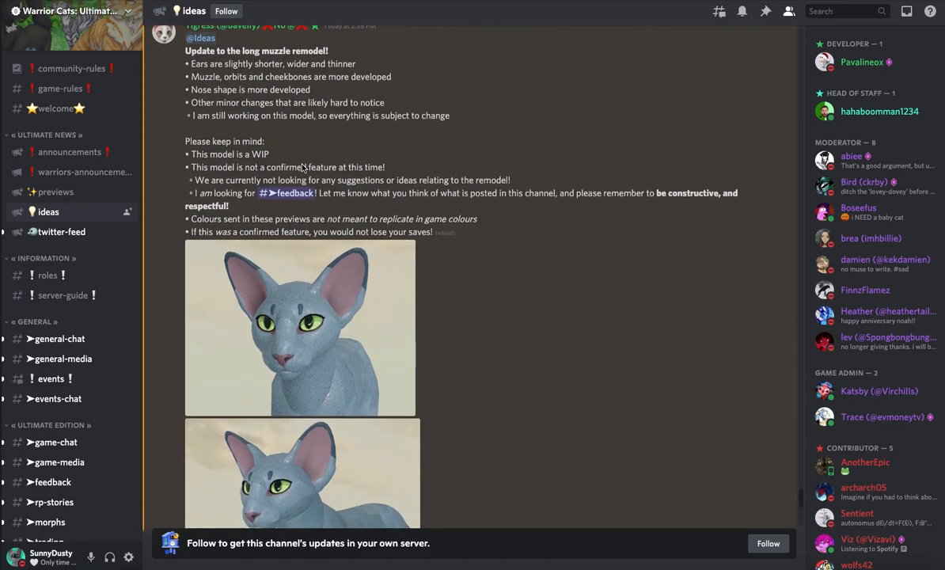
pyautogui.scroll(-3)
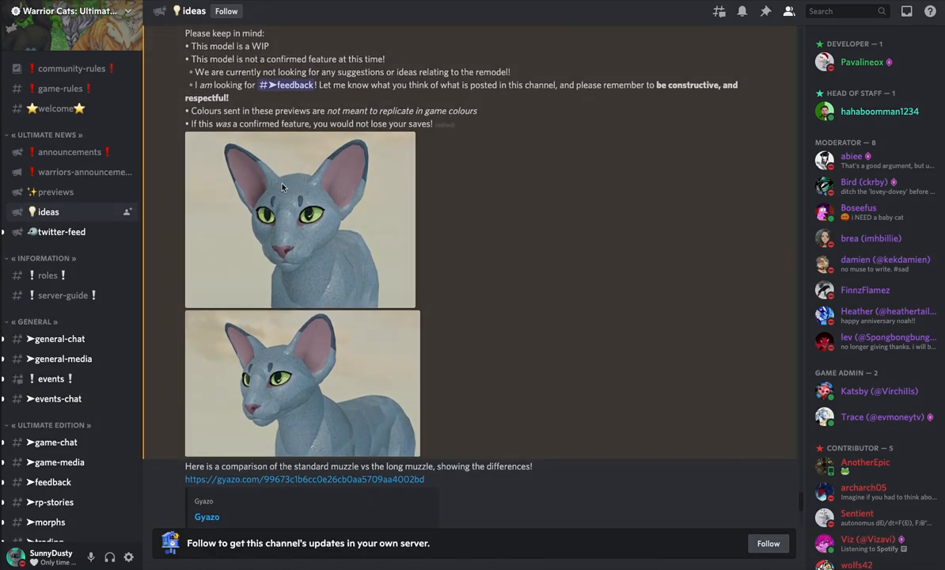
# View the update previews enlarged, including the side-by-side two-cat comparison, reaching the Gyazo link
pyautogui.click(300, 220)
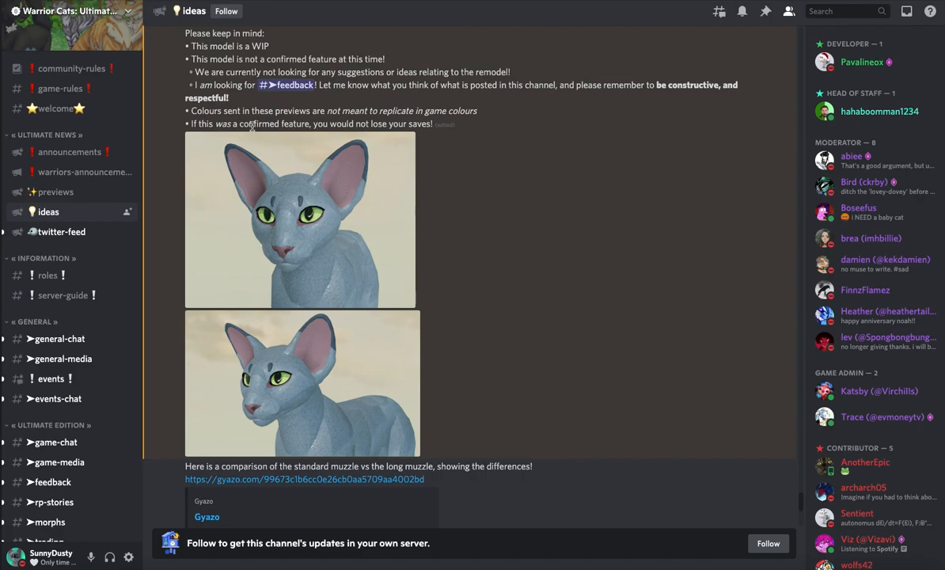
pyautogui.moveTo(410, 221)
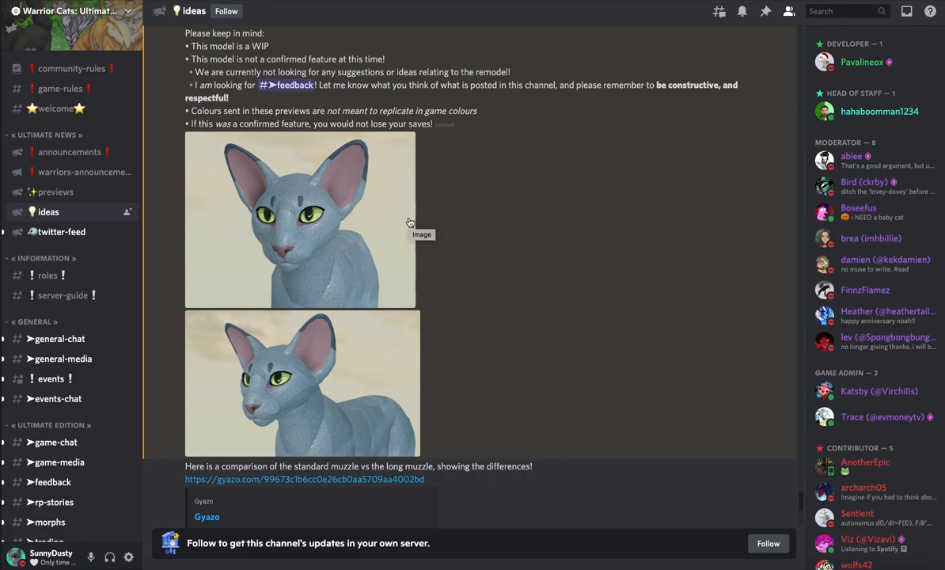
pyautogui.moveTo(388, 198)
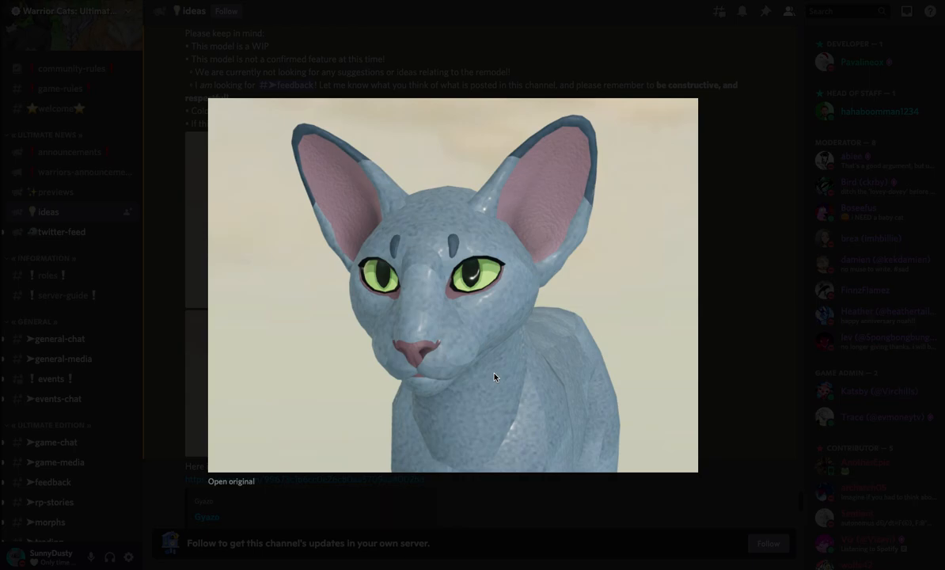
pyautogui.moveTo(530, 534)
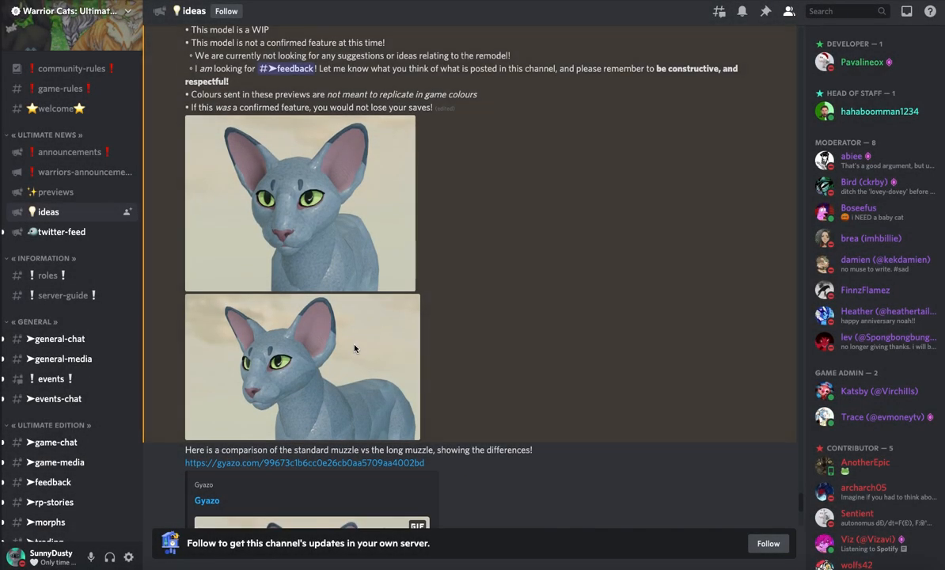
pyautogui.click(302, 367)
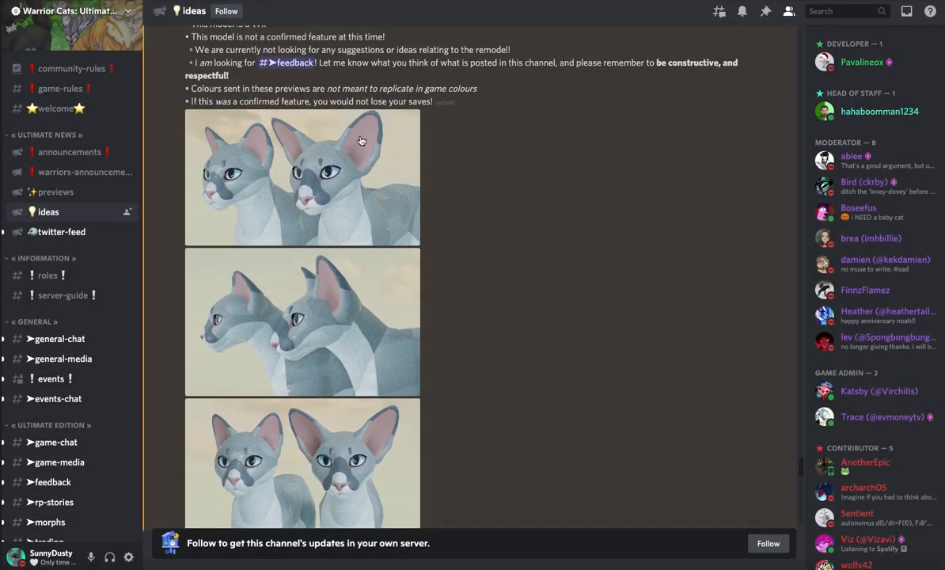
pyautogui.click(302, 462)
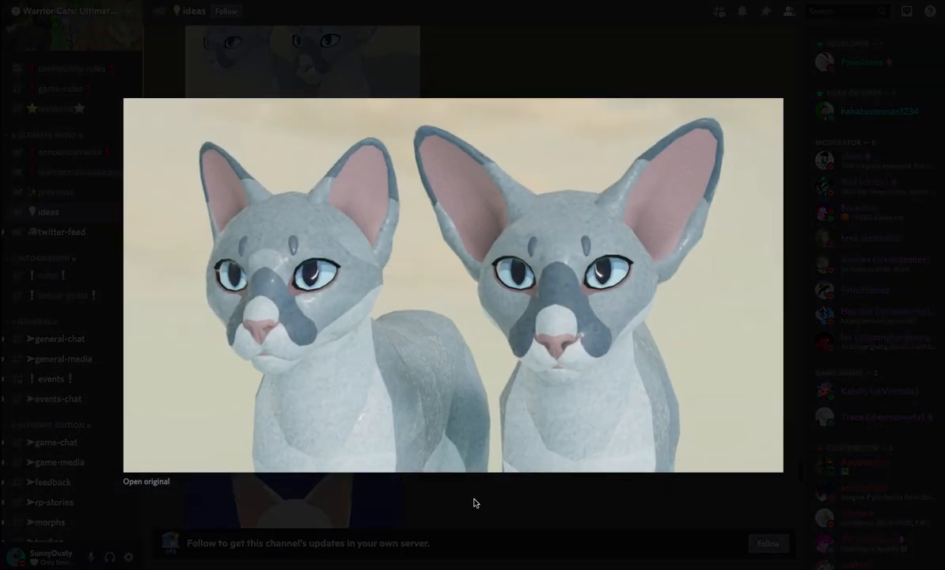
pyautogui.click(472, 503)
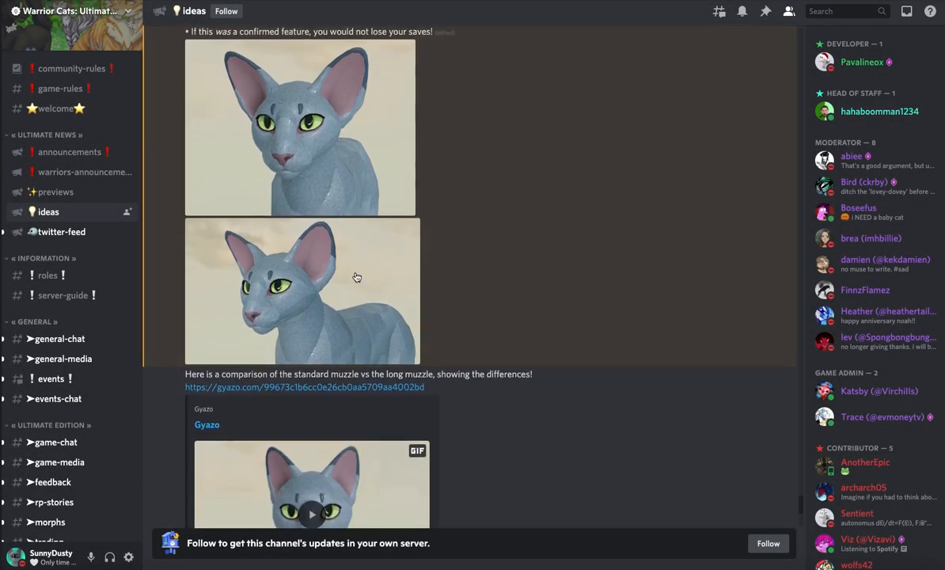
pyautogui.click(301, 291)
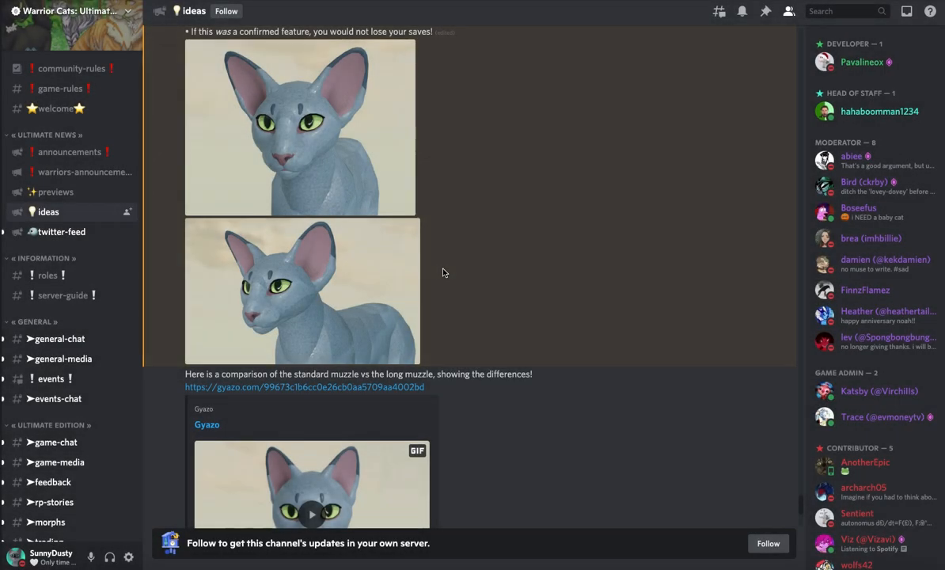
# Play the first Gyazo standard versus long muzzle comparison clip
pyautogui.scroll(-3)
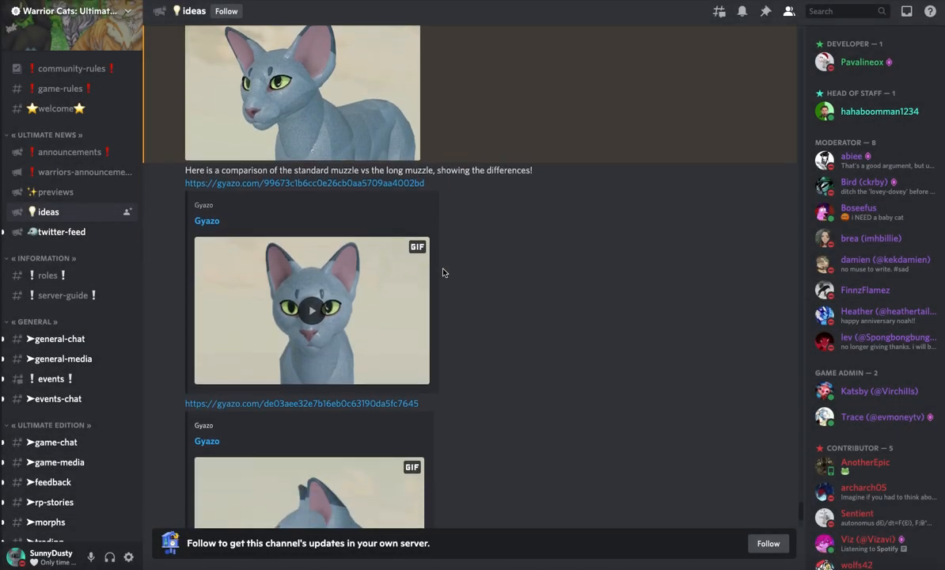
pyautogui.scroll(3)
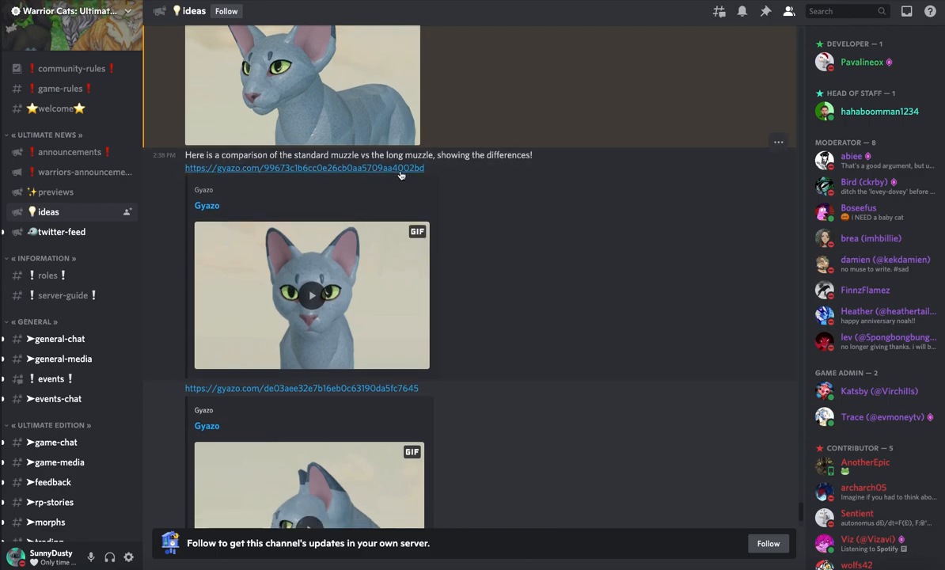
pyautogui.click(311, 295)
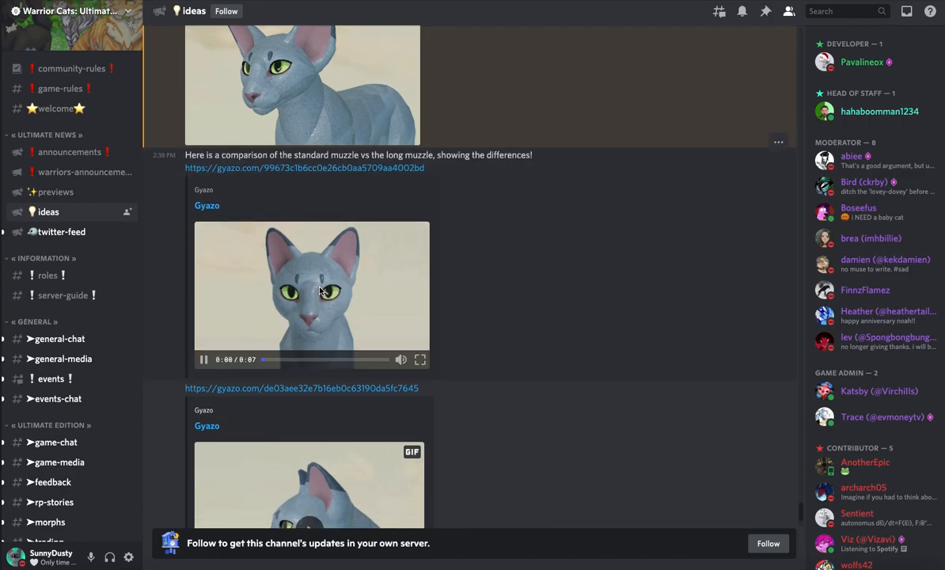
pyautogui.scroll(-3)
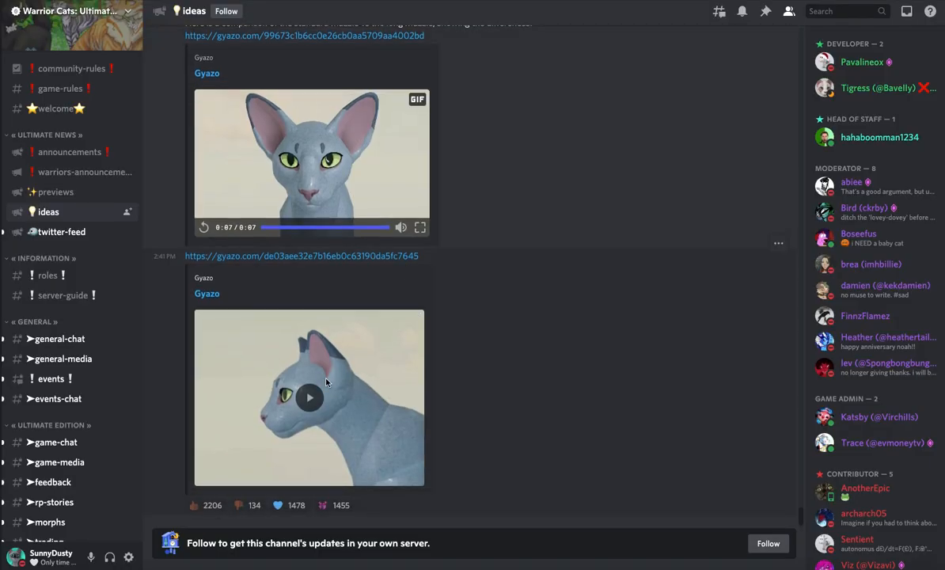
# Play the second comparison clip and add a heart and the fourth reaction to its post
pyautogui.click(308, 397)
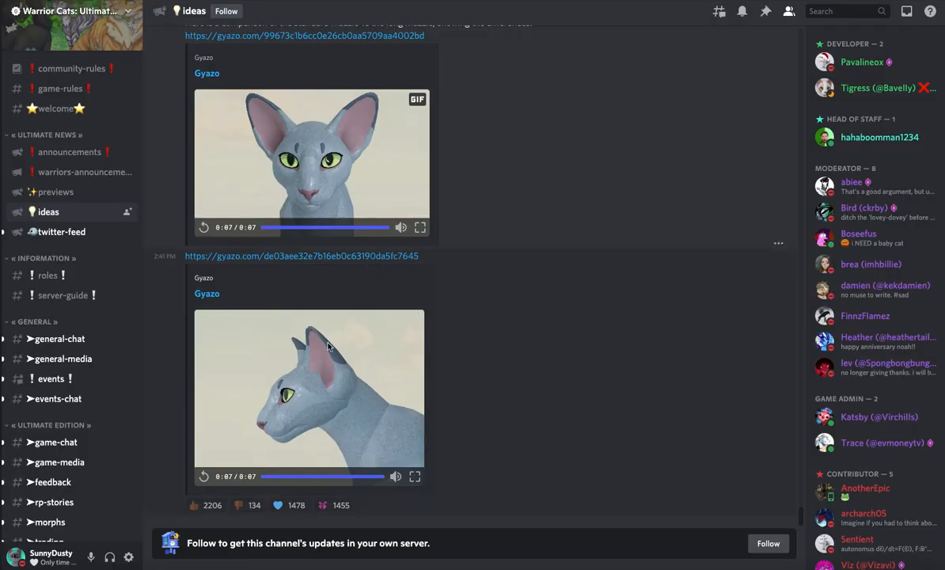
pyautogui.click(285, 505)
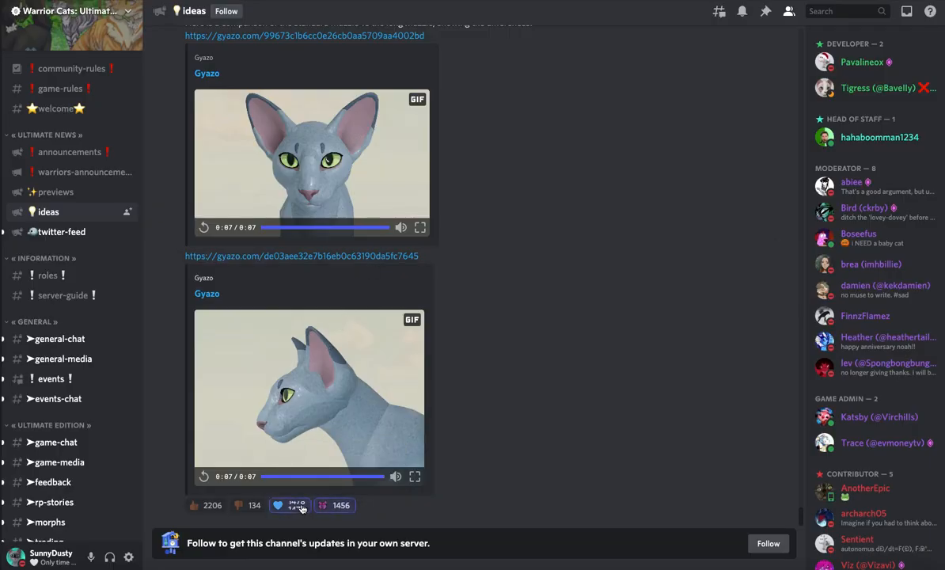
pyautogui.click(289, 504)
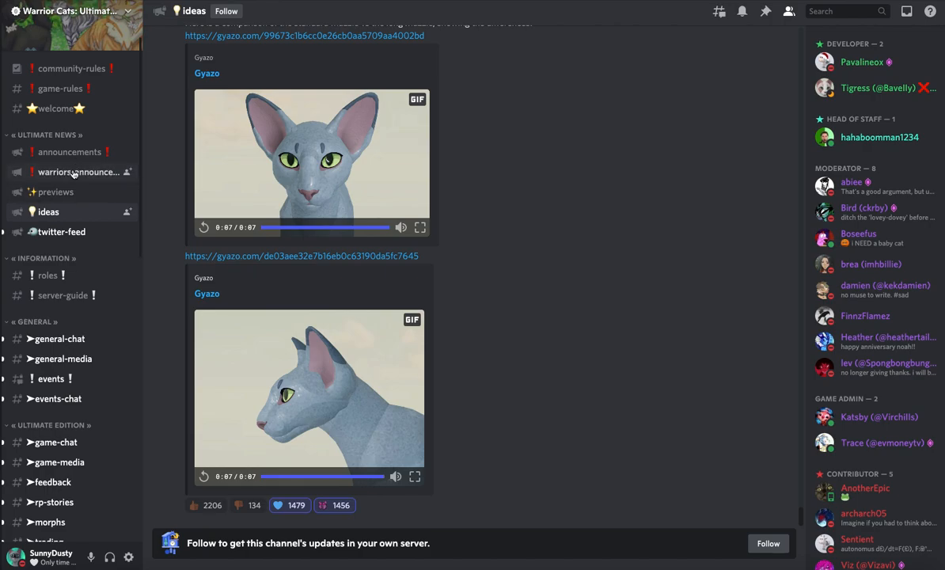
pyautogui.click(79, 170)
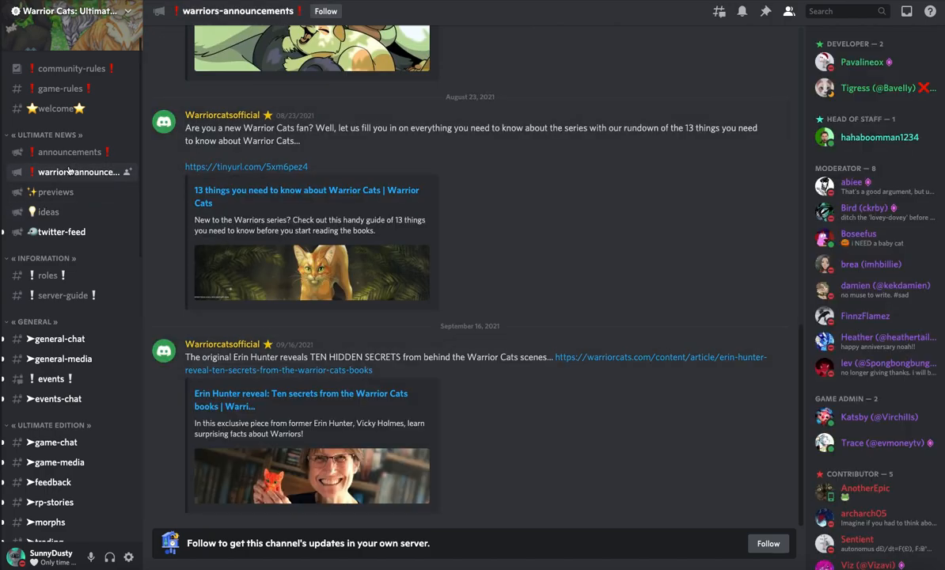
pyautogui.click(69, 152)
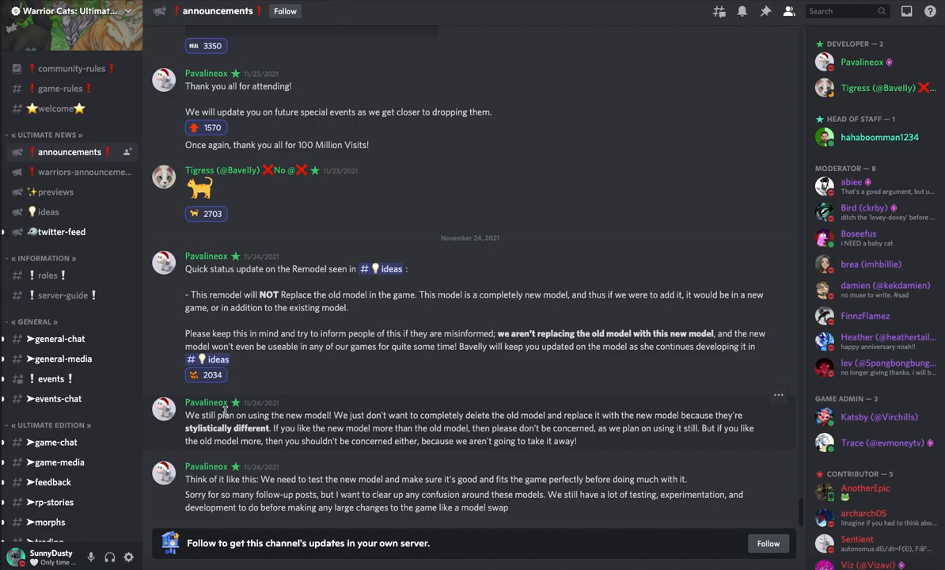
pyautogui.moveTo(365, 316)
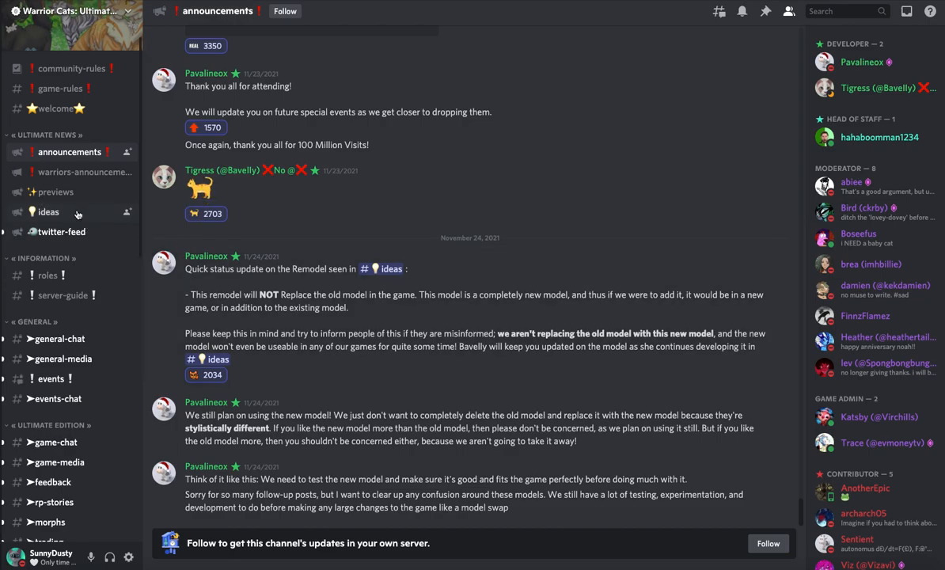
pyautogui.moveTo(55, 191)
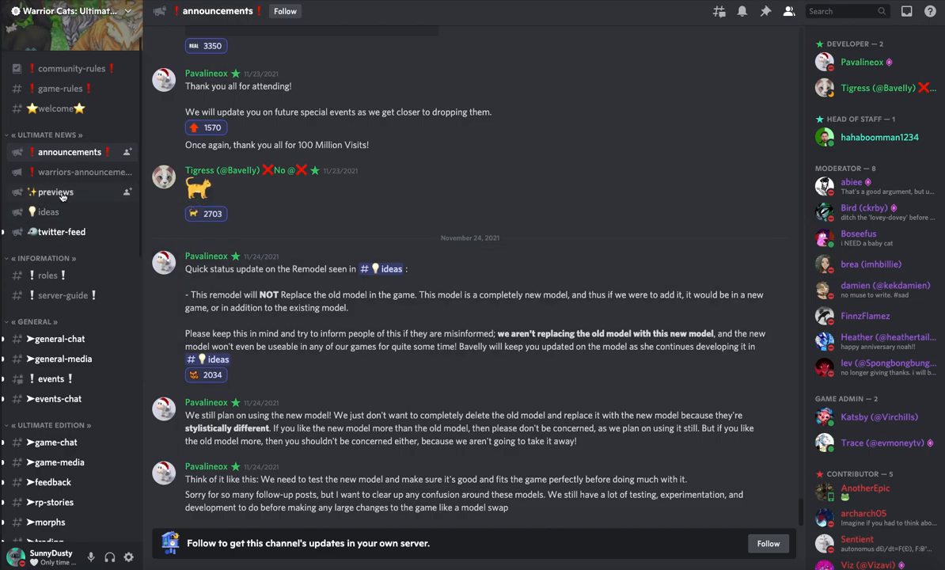
pyautogui.click(56, 192)
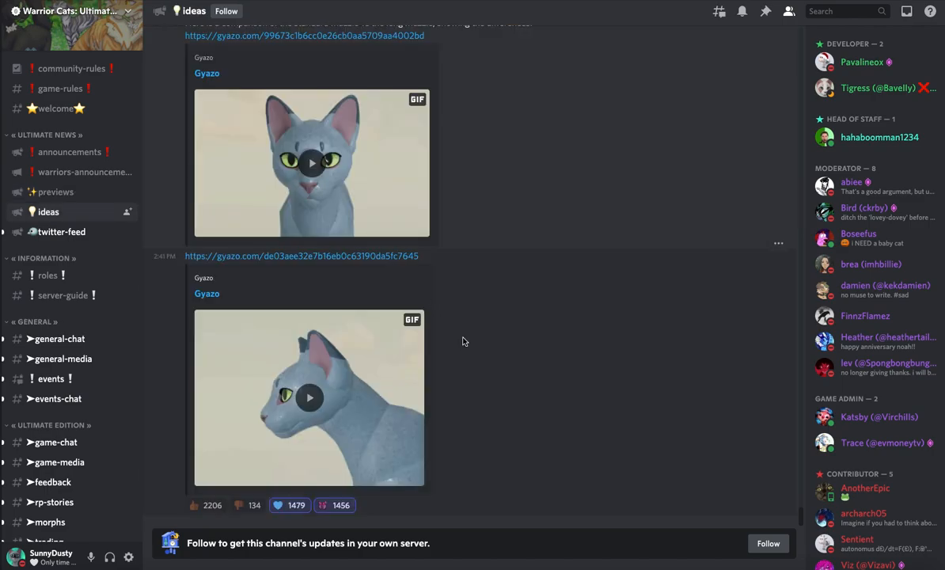
# Scroll through the long muzzle update once more, then switch to the #twitter-feed channel
pyautogui.scroll(3)
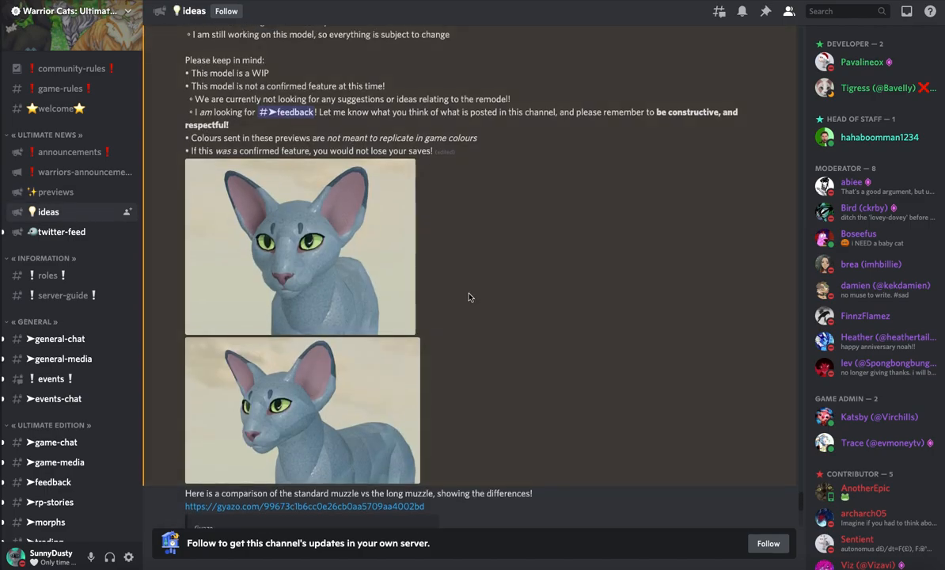
pyautogui.scroll(-3)
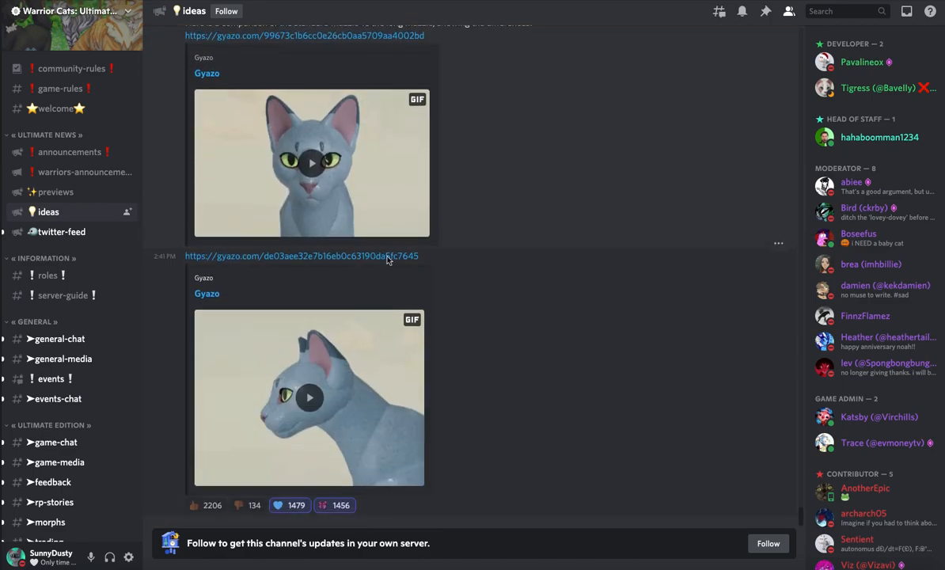
pyautogui.scroll(3)
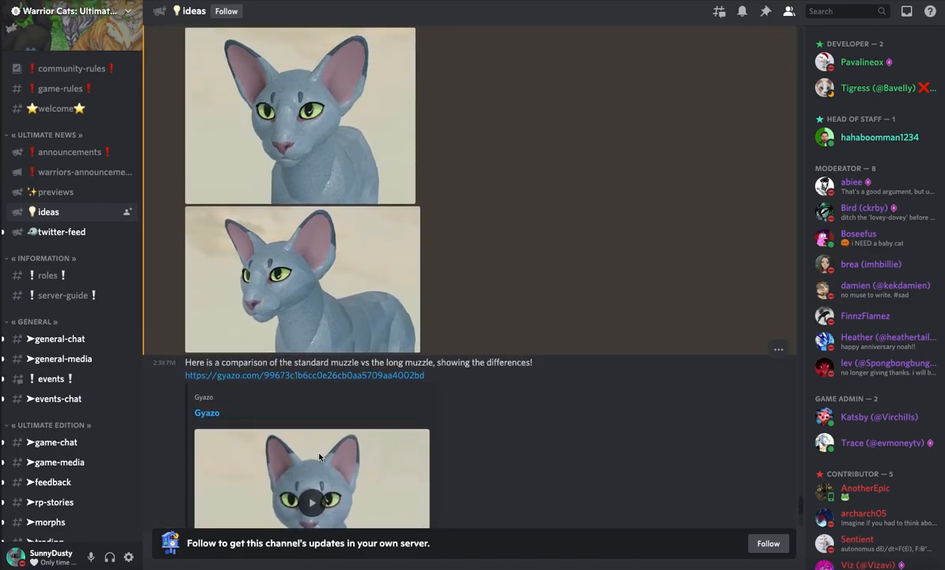
pyautogui.scroll(3)
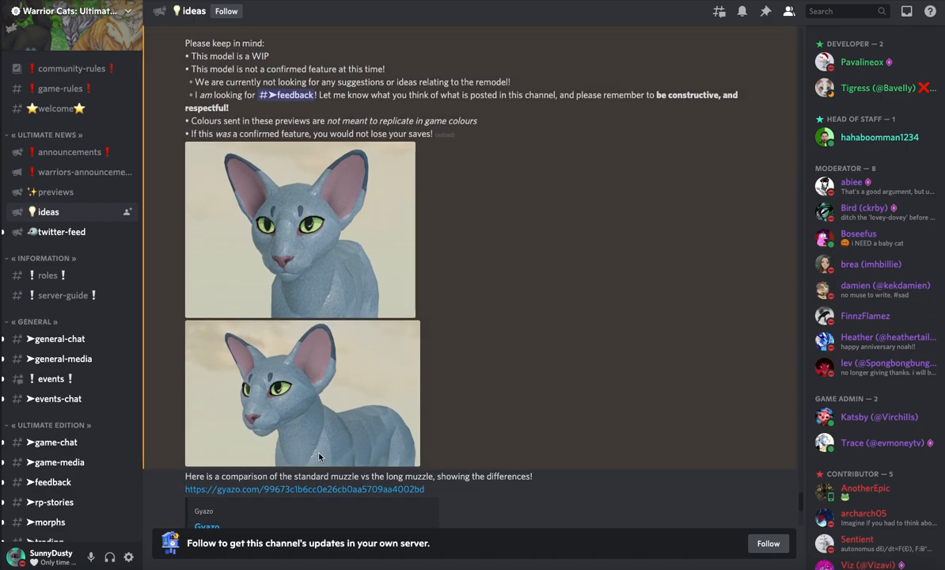
pyautogui.scroll(-3)
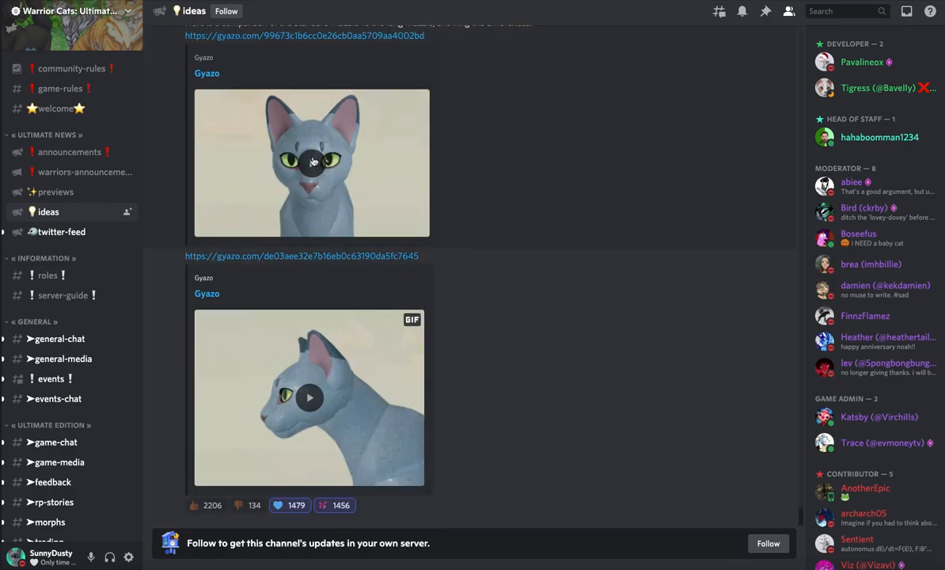
pyautogui.scroll(3)
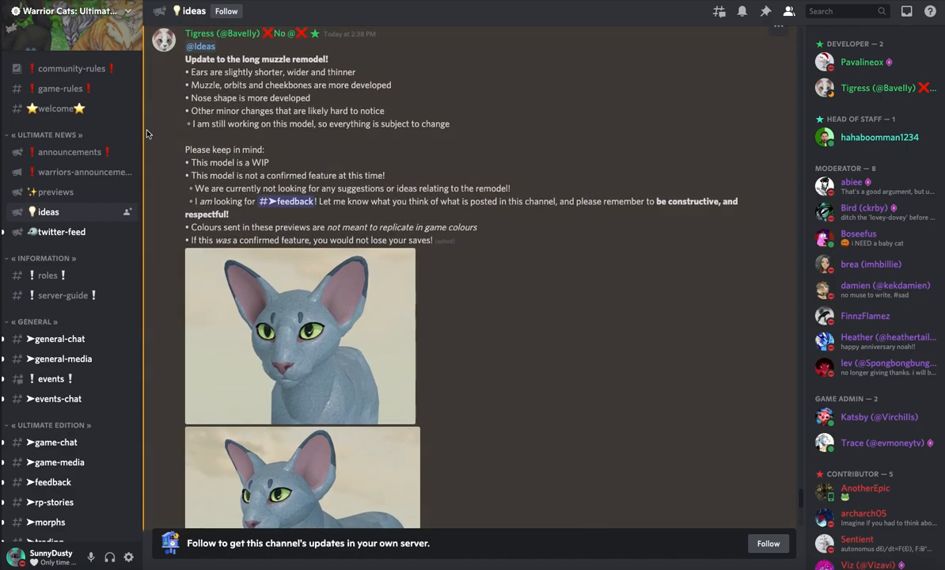
pyautogui.moveTo(297, 171)
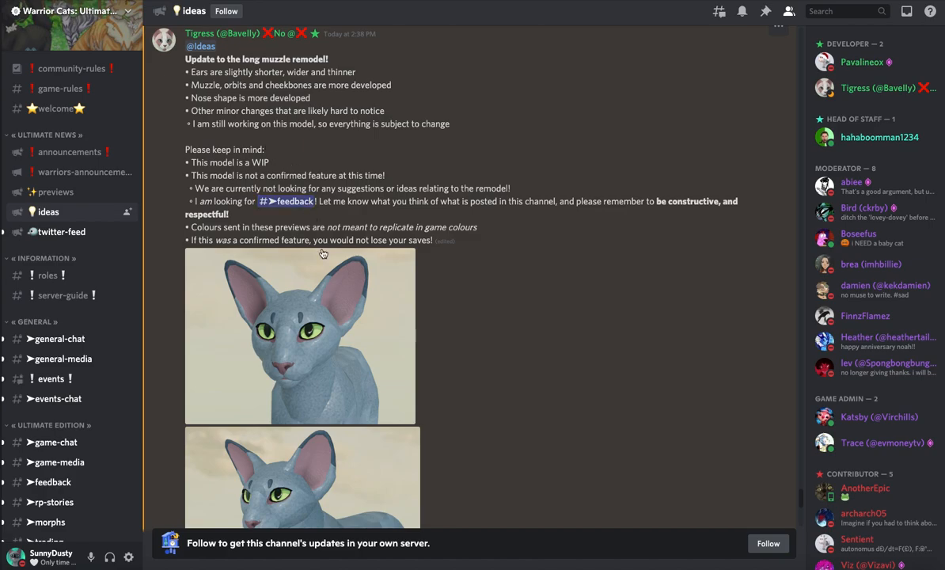
pyautogui.moveTo(436, 399)
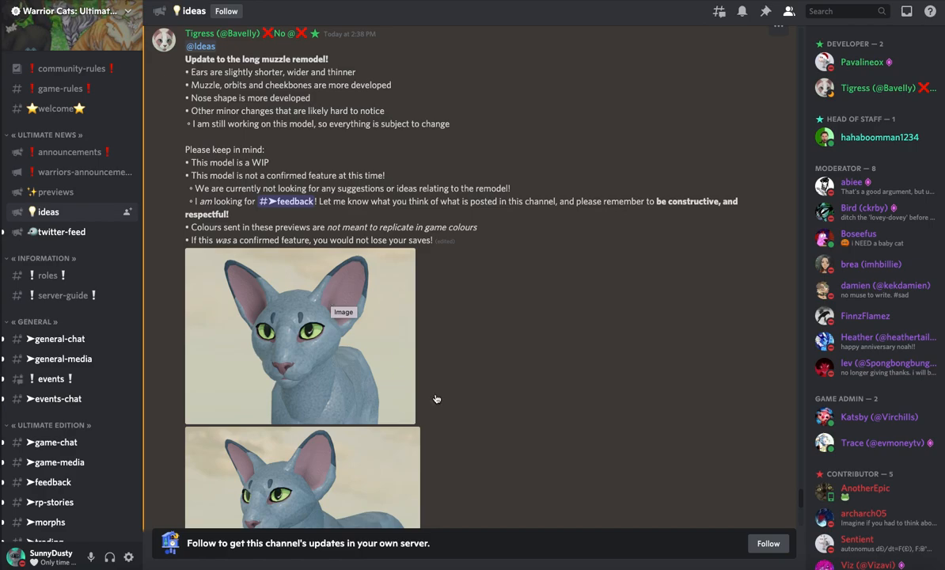
pyautogui.scroll(-3)
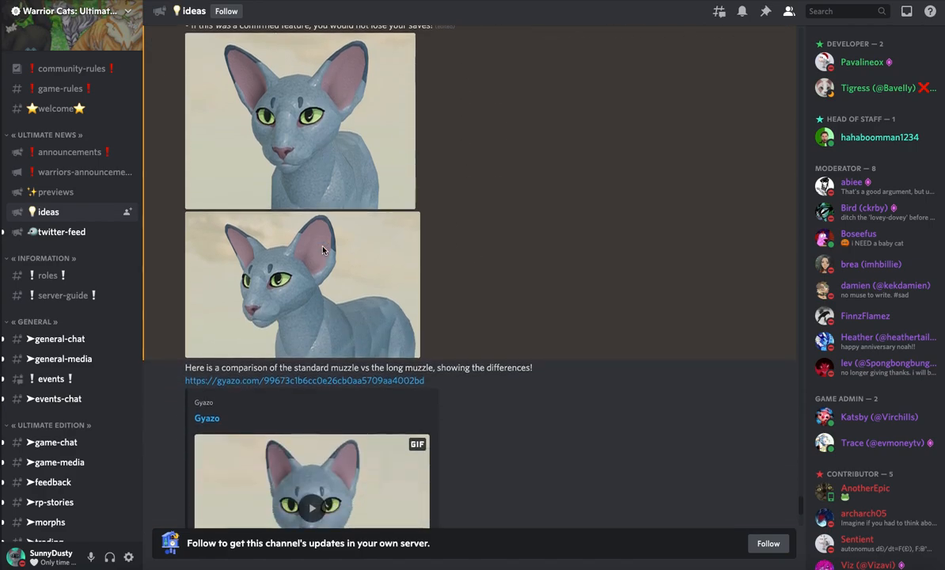
pyautogui.scroll(-3)
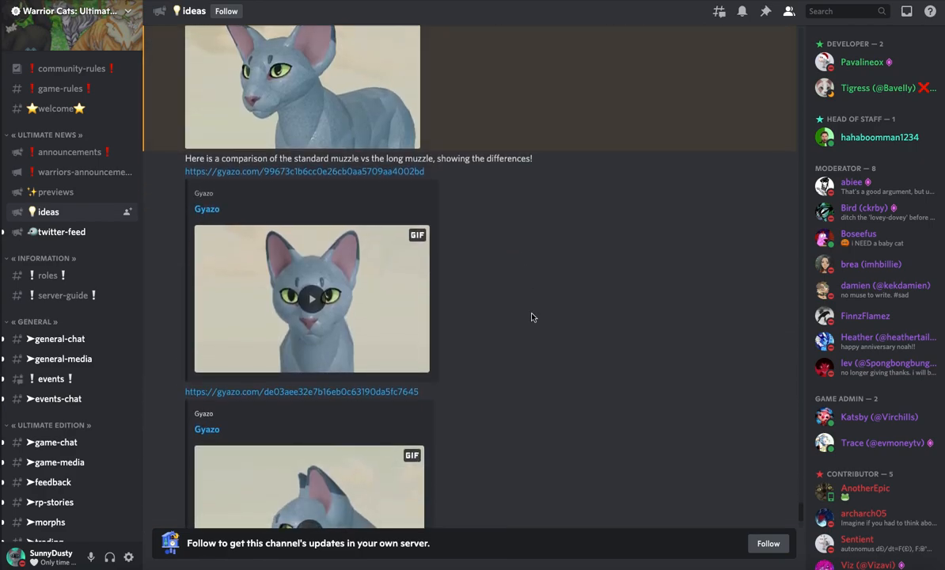
pyautogui.scroll(3)
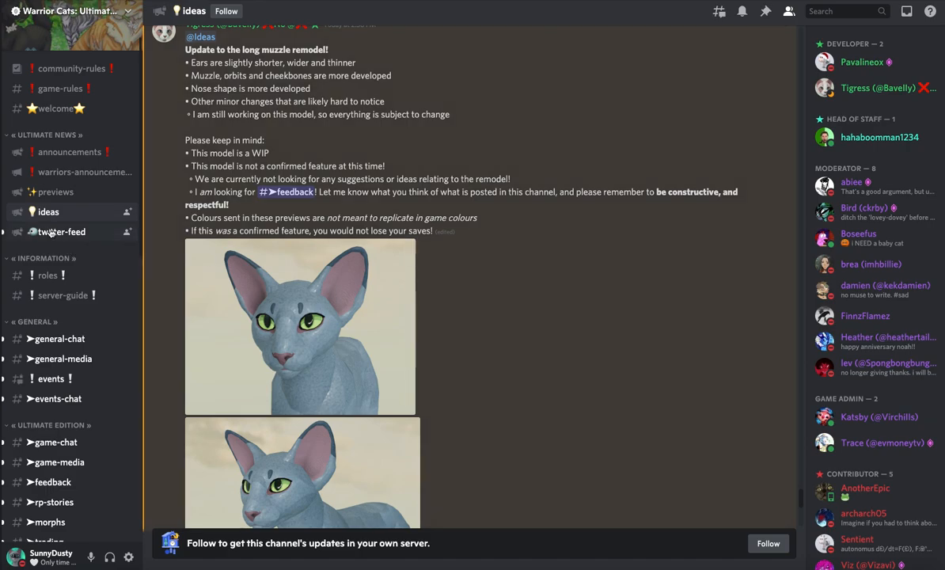
pyautogui.scroll(-3)
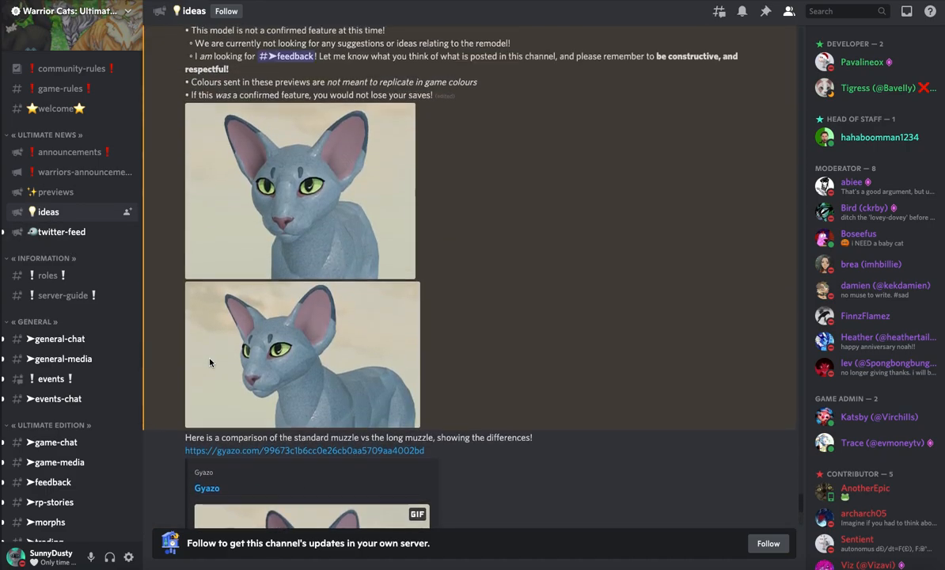
pyautogui.scroll(3)
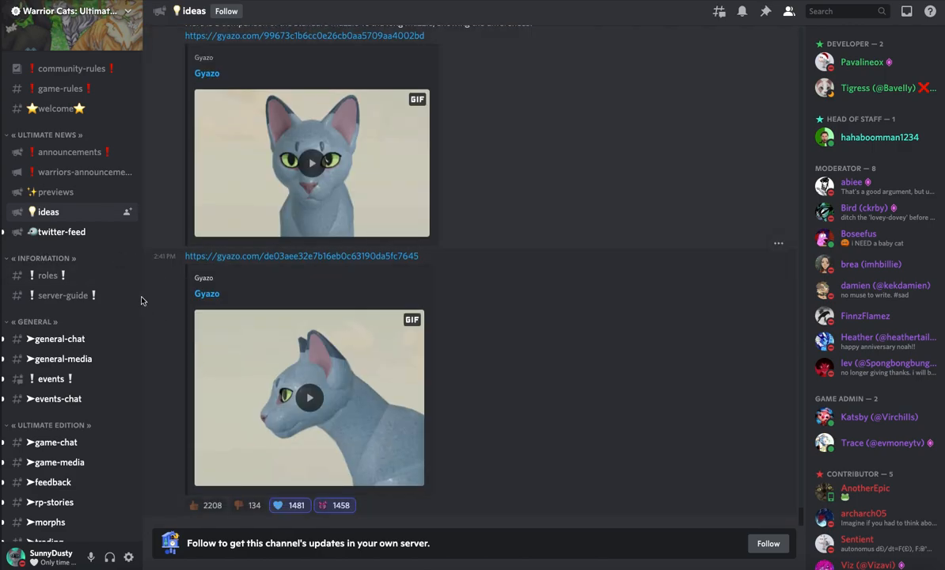
pyautogui.click(61, 231)
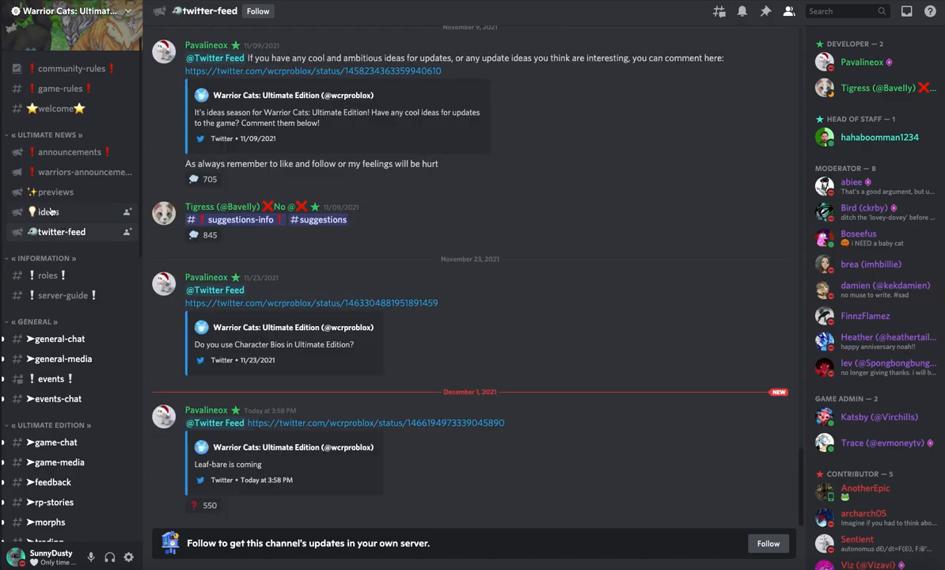
# Return to the #ideas channel showing the two Gyazo comparison clips and their reactions
pyautogui.click(48, 212)
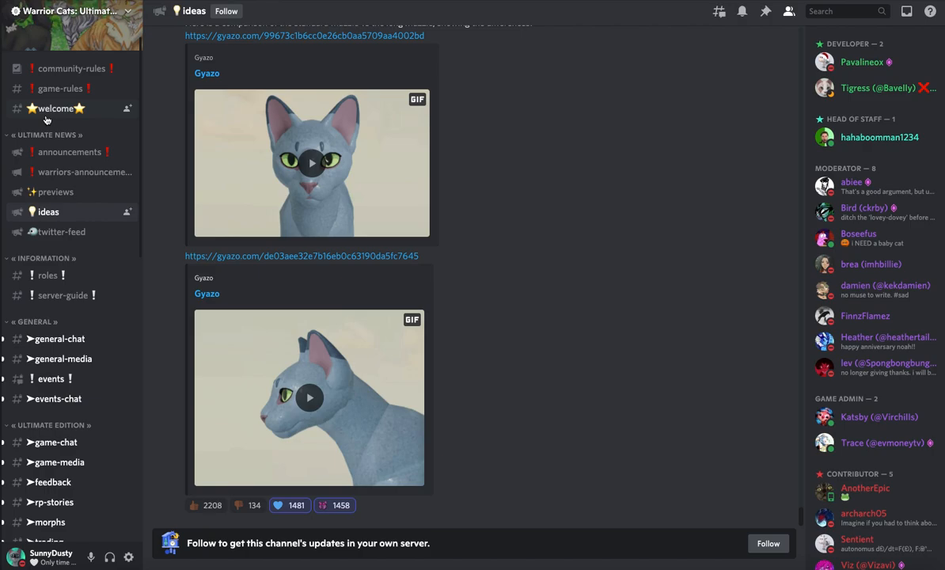
pyautogui.moveTo(656, 268)
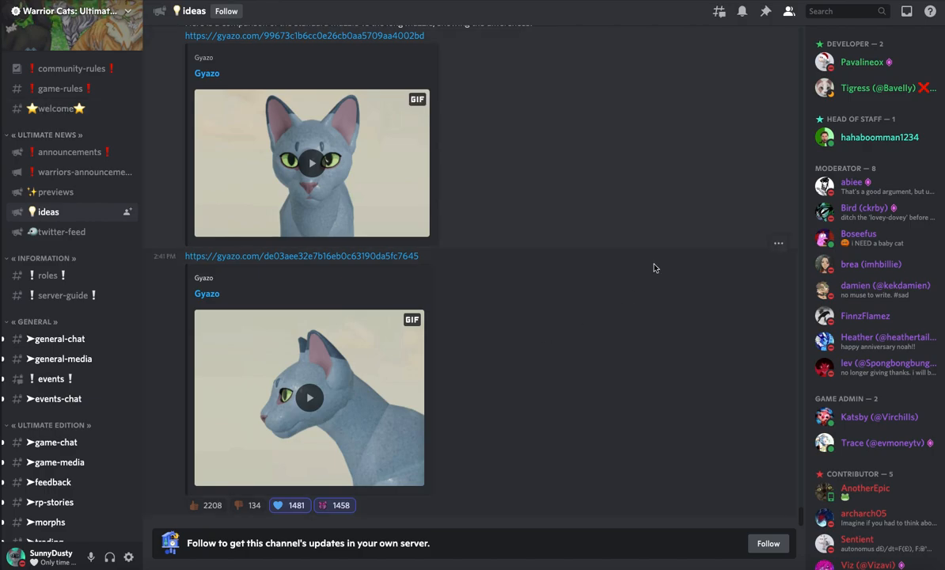
pyautogui.moveTo(654, 190)
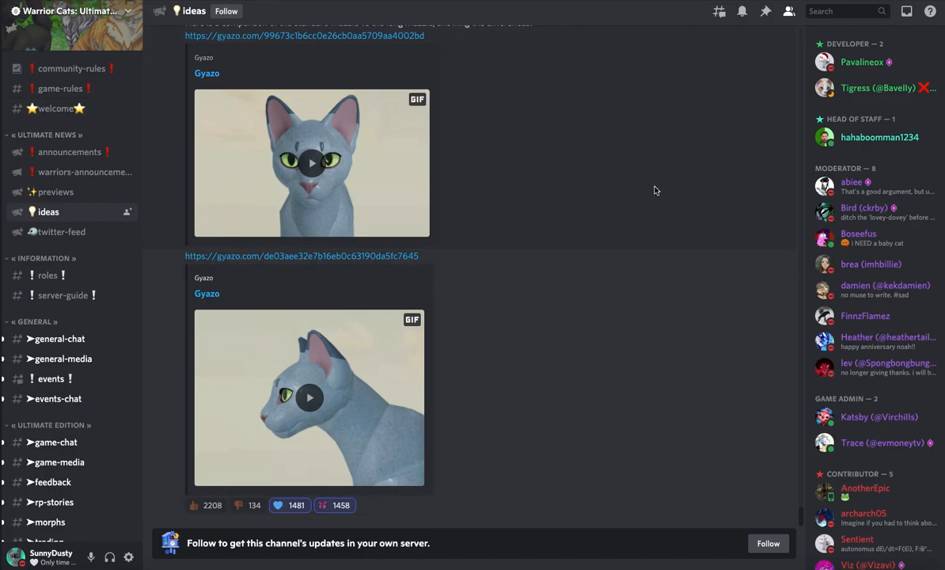